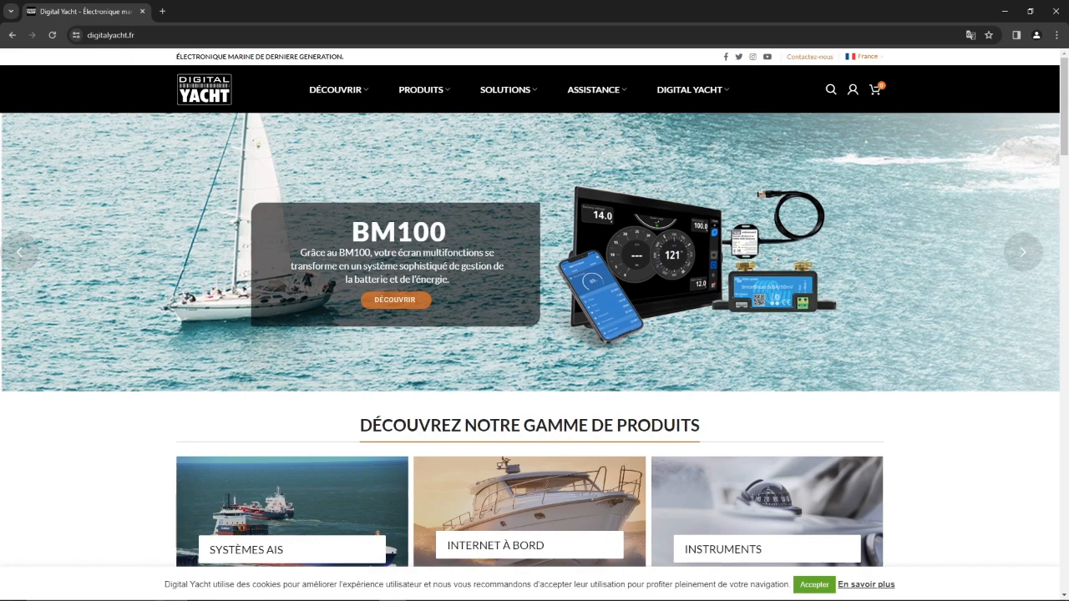
- Join the NavDoctor-F23C Wi-Fi network by entering and submitting its security key
click(1022, 251)
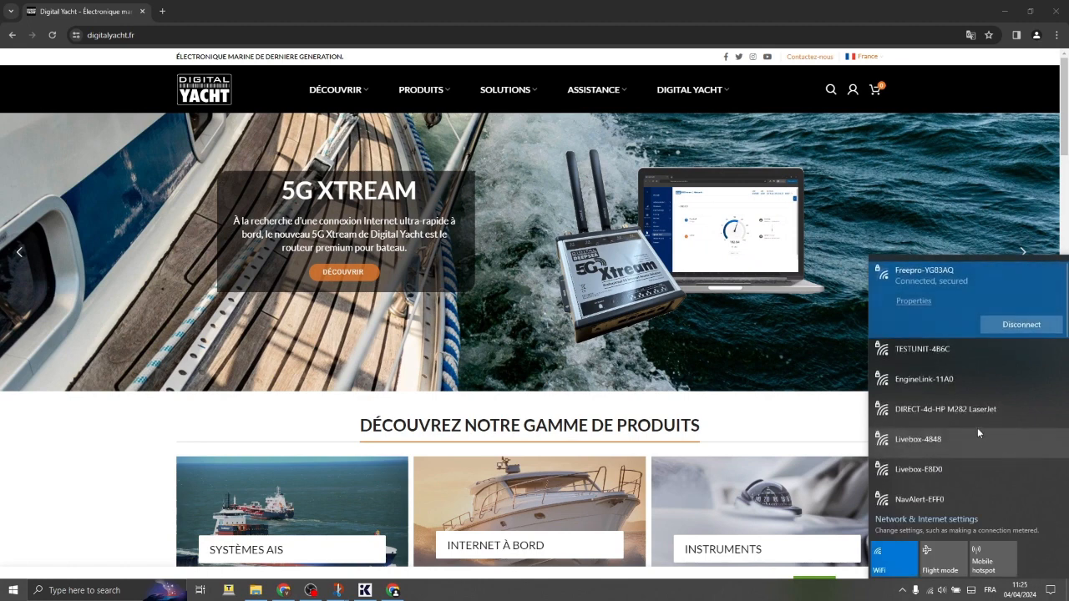
mouse_move(961, 424)
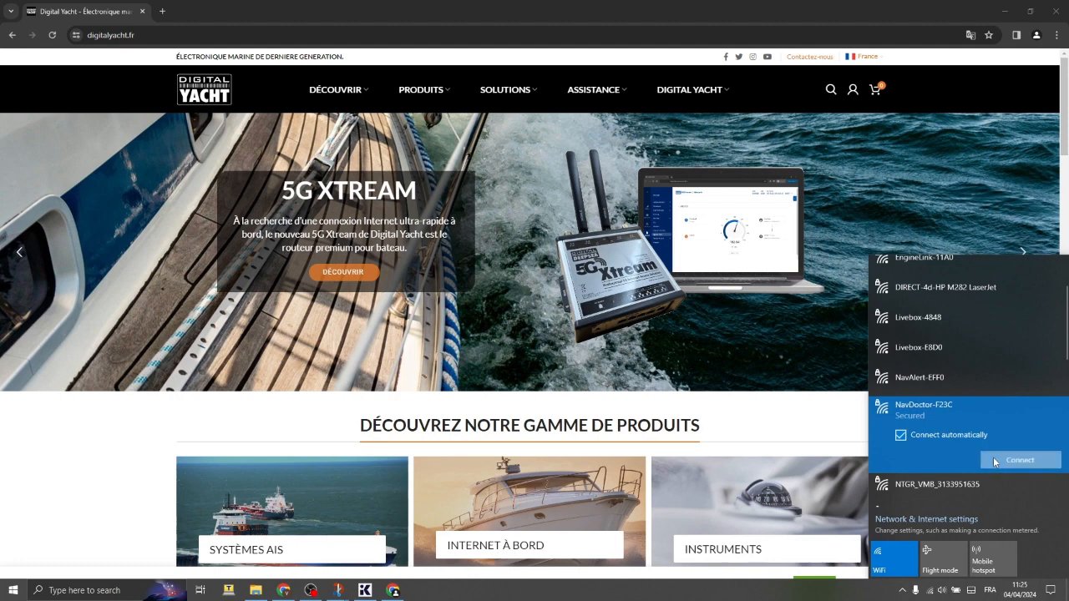
click(1019, 459)
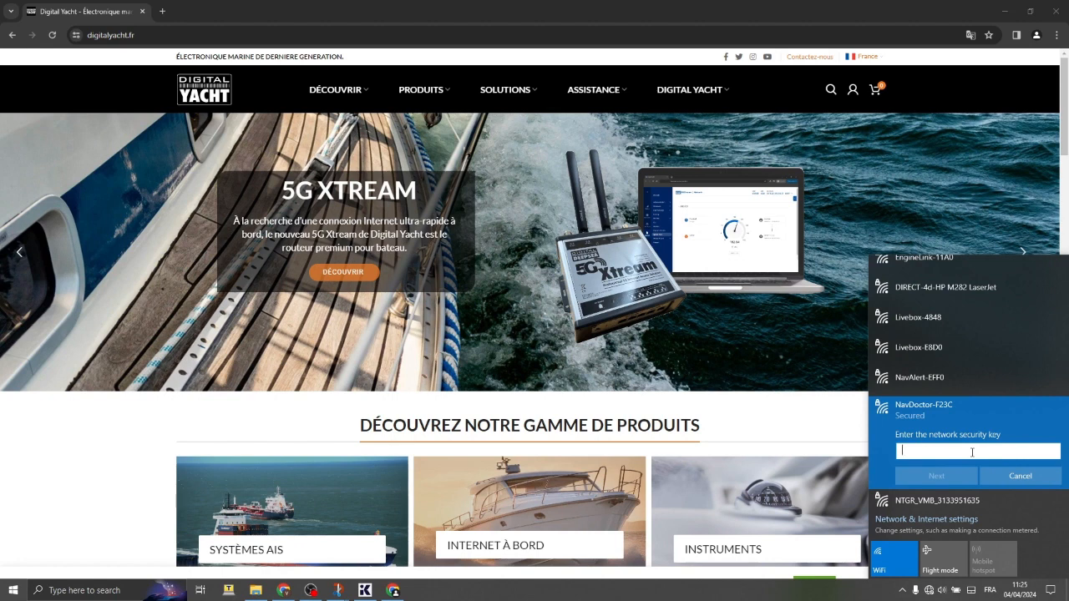
text(•)
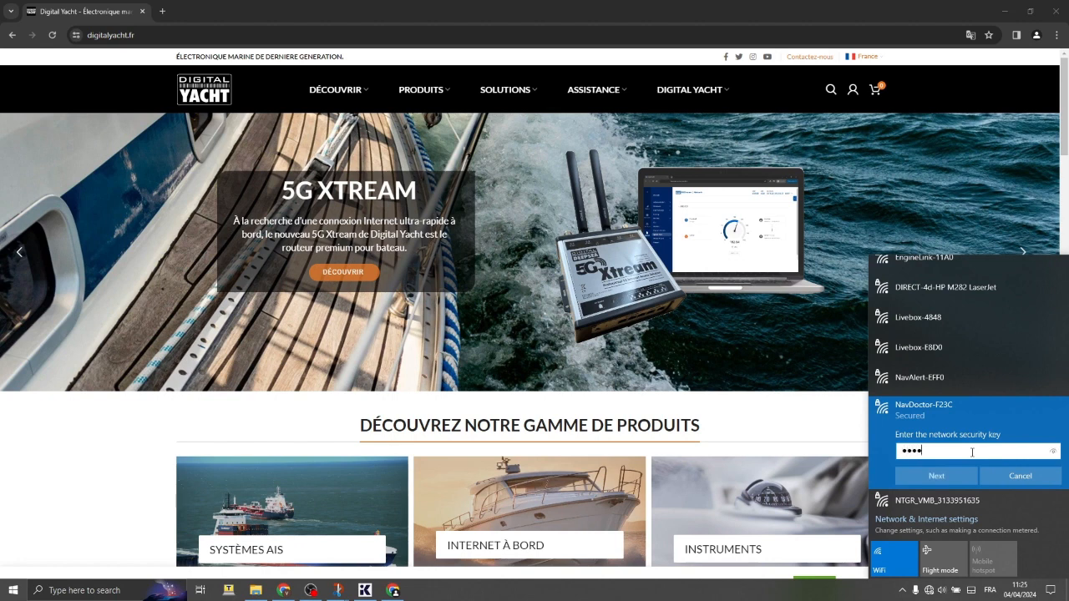
text(•)
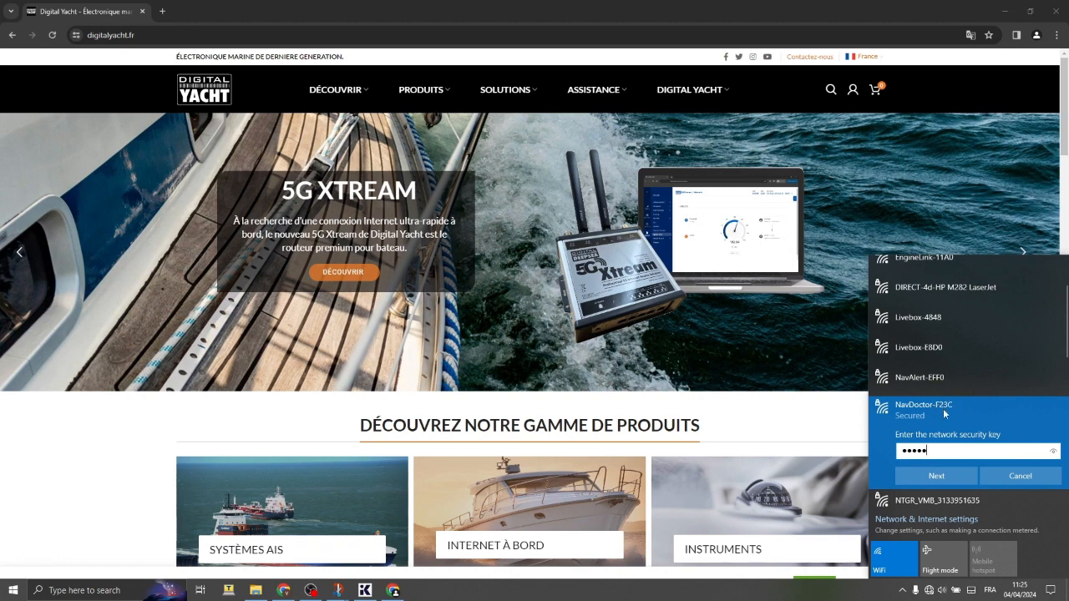
text(•)
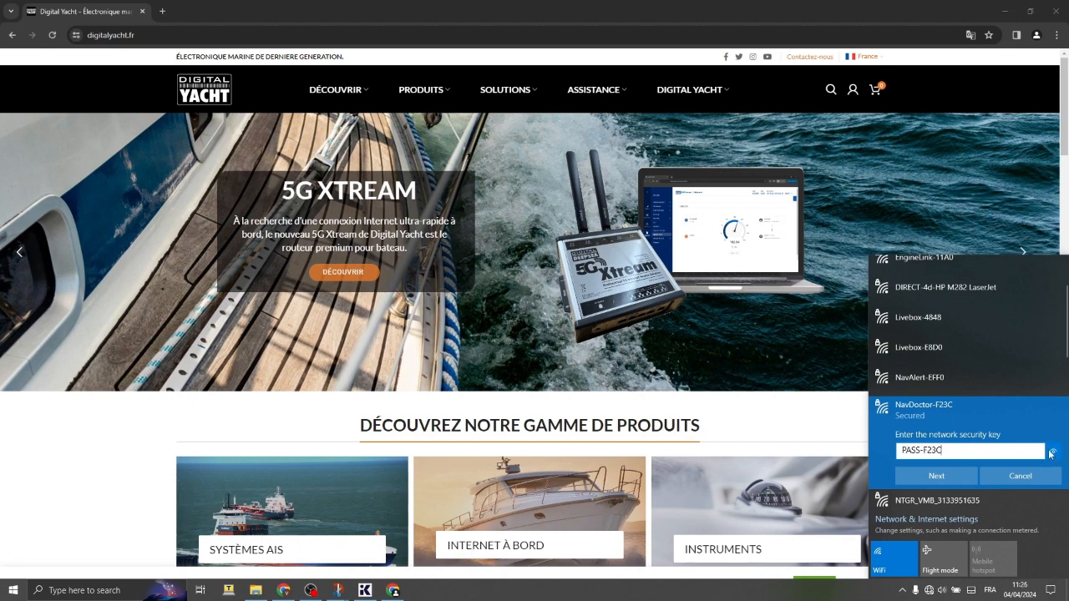
mouse_move(1050, 452)
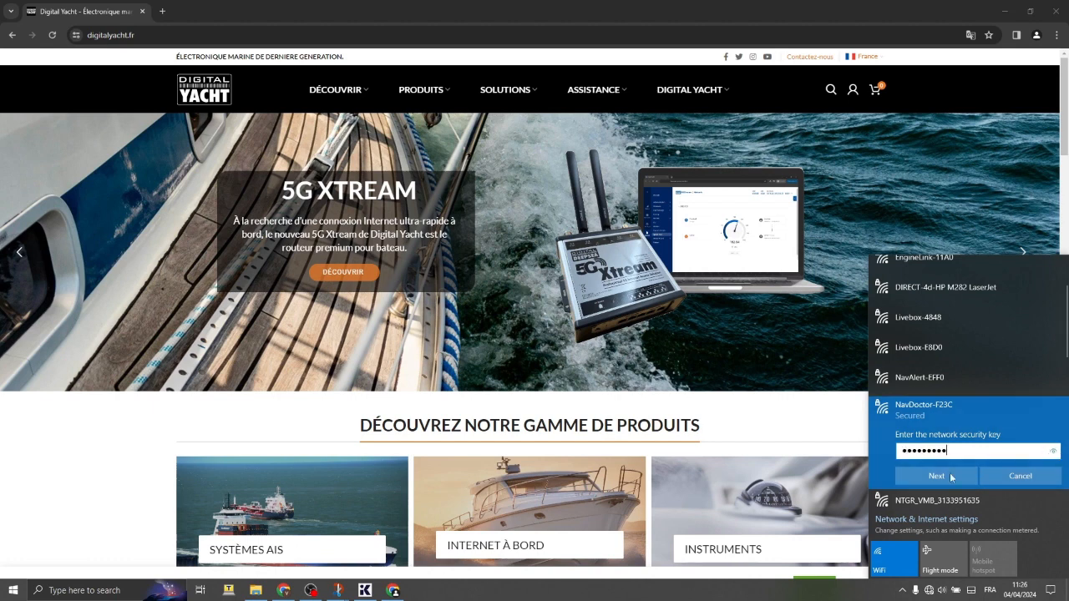
click(935, 475)
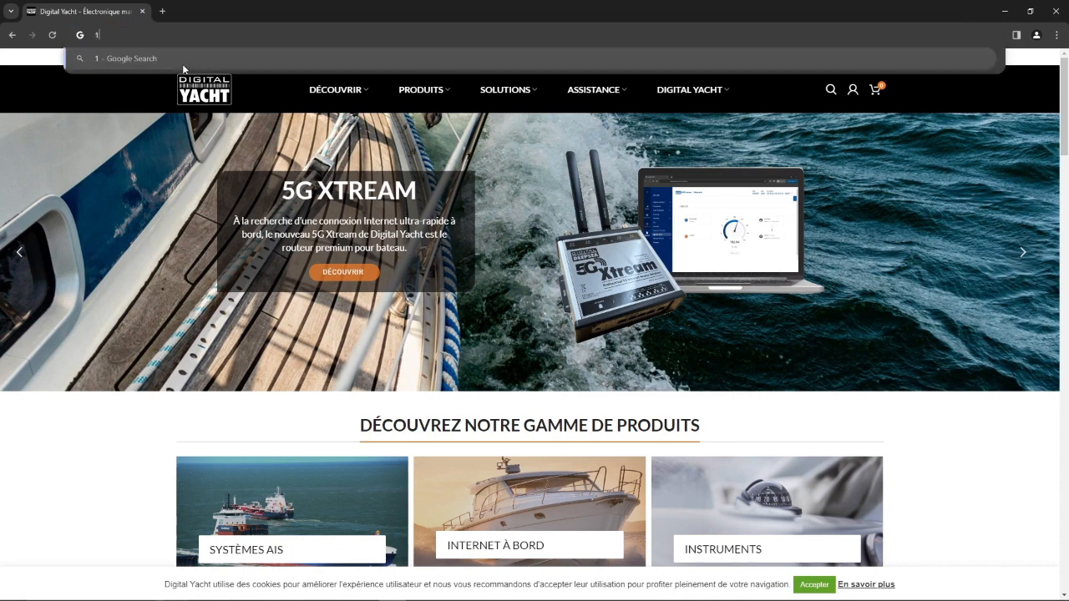
- Go to 192.168.1.1 in Chrome to load the NavDoctor Interface welcome page
text(192.168.1.1)
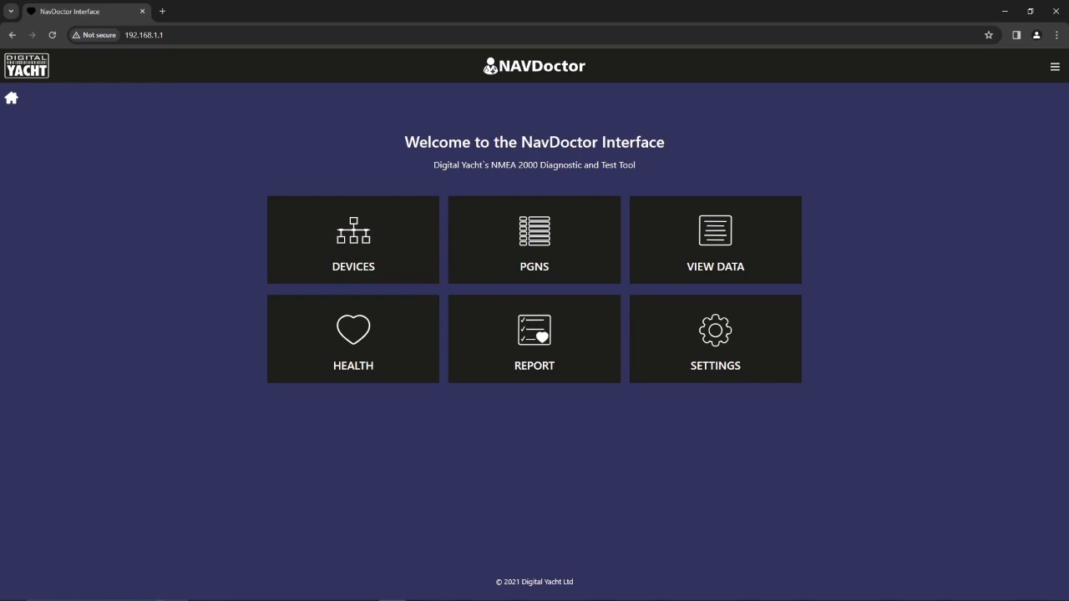
mouse_move(352, 338)
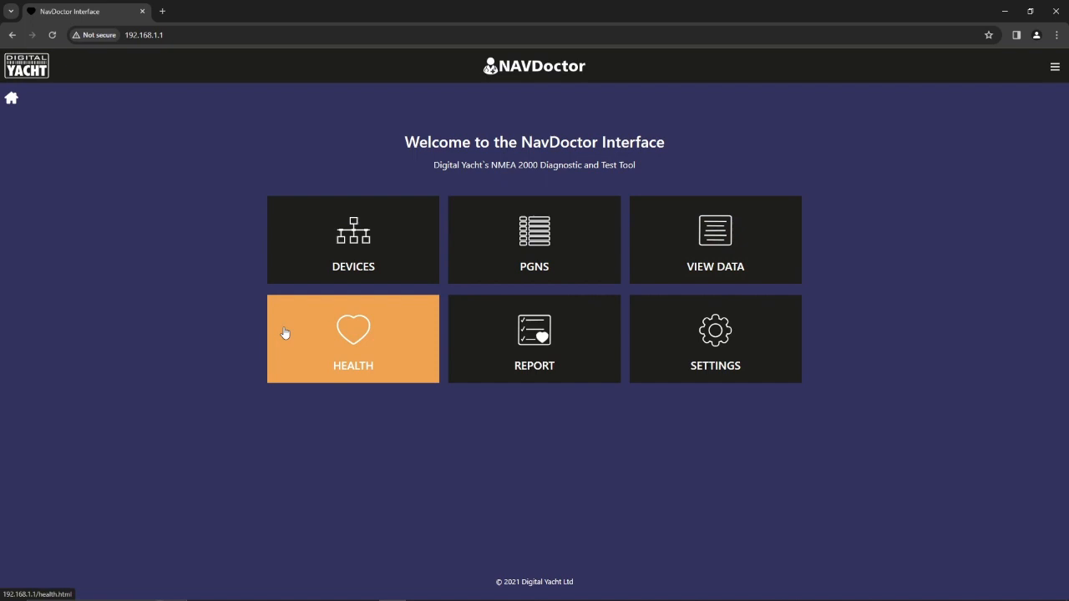
- Open the HEALTH tile to show supply, bus load and voltage gauges
click(352, 338)
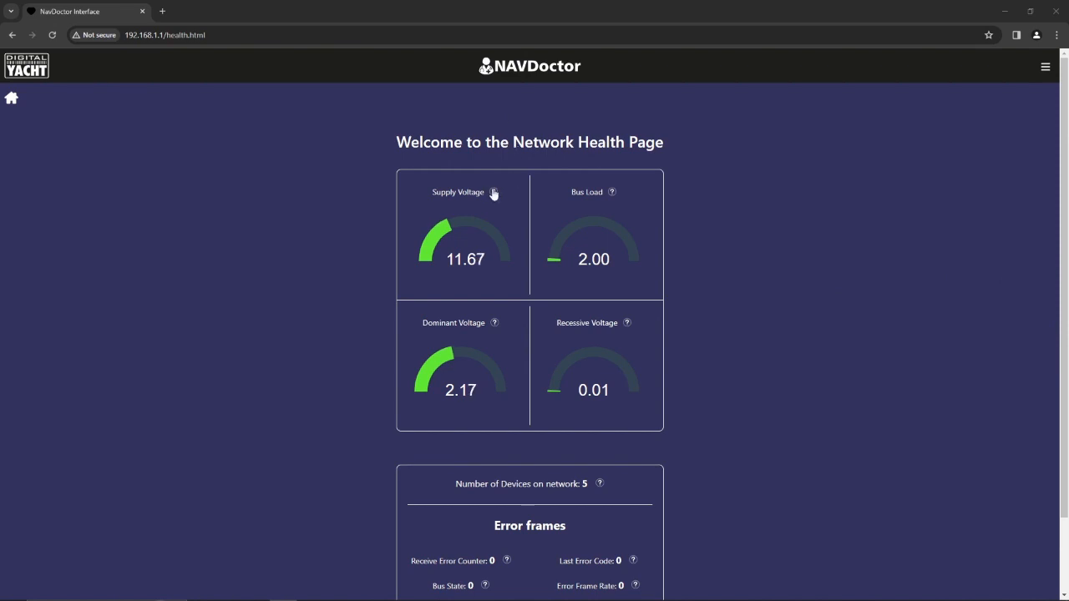
click(493, 192)
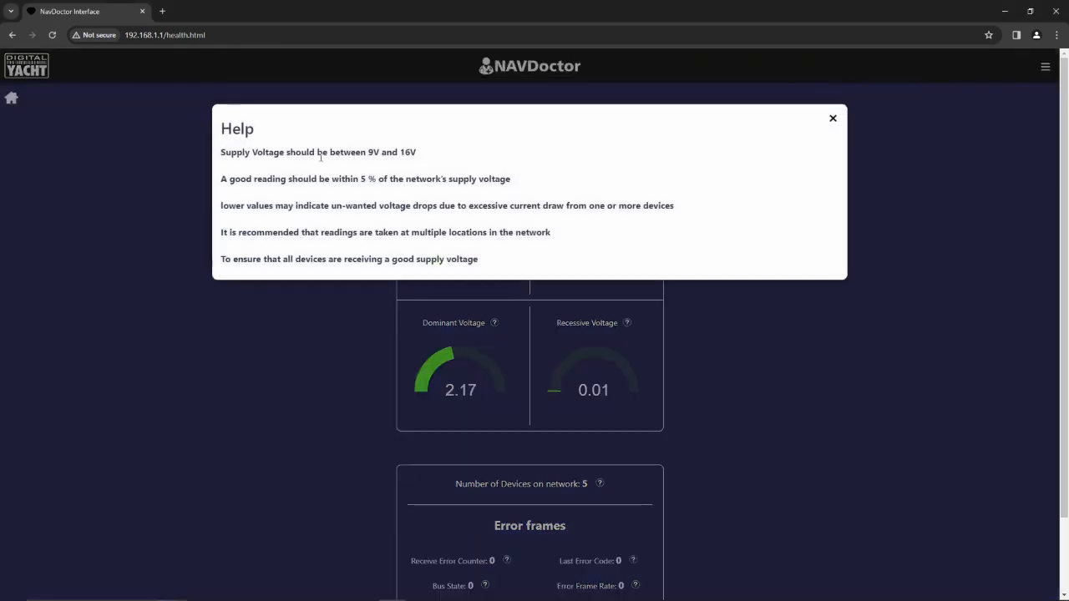
click(832, 118)
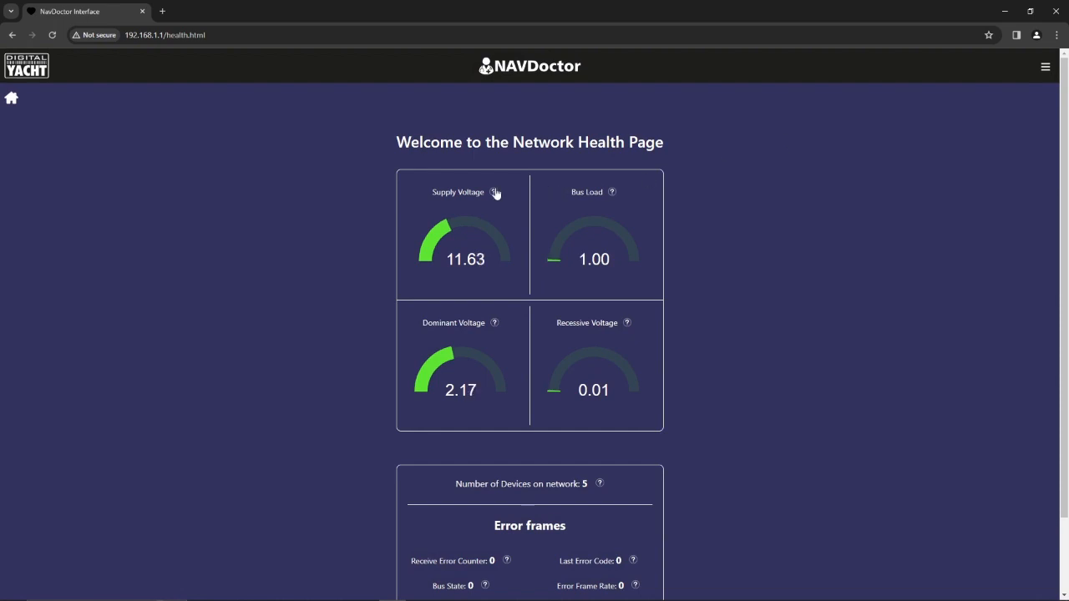
click(494, 192)
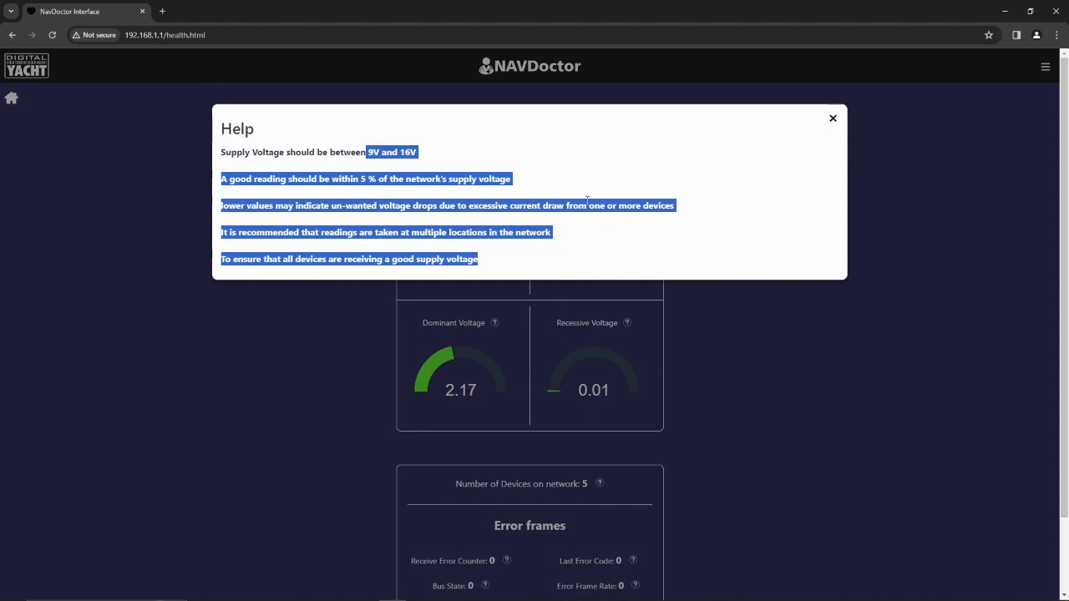
click(832, 118)
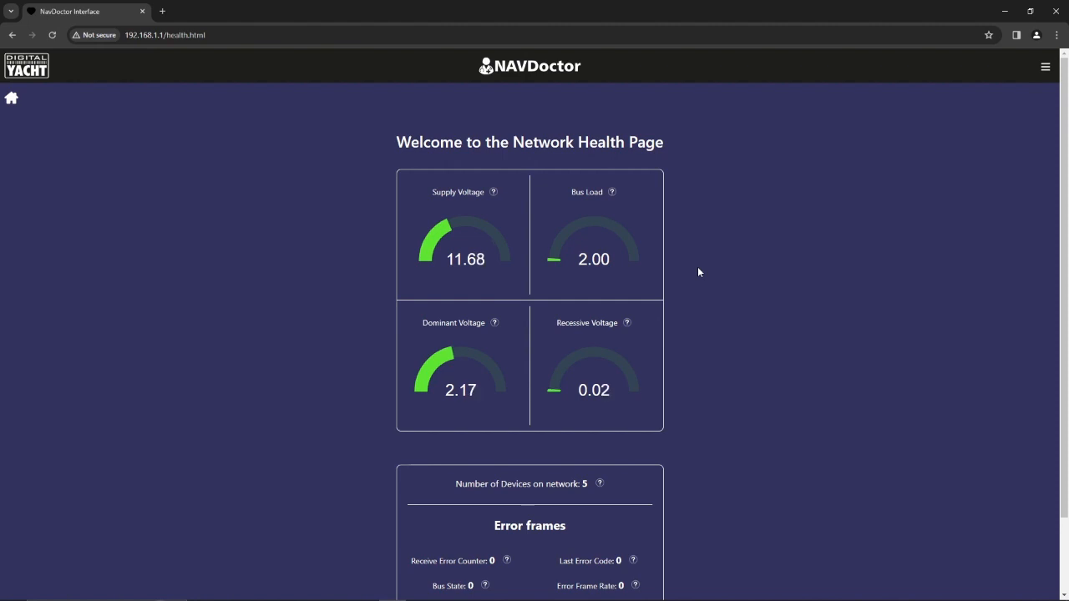
scroll(down, 3)
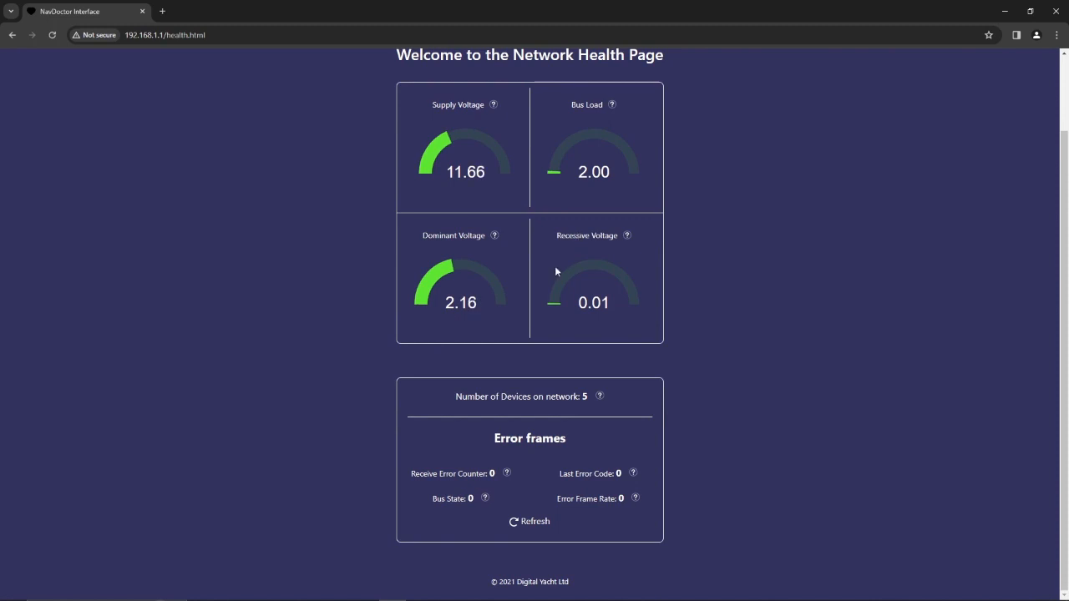
- Bring up the CAN bus figure capture and draw a red arrow from 3.5 V to 1.5 V
key(alt+tab)
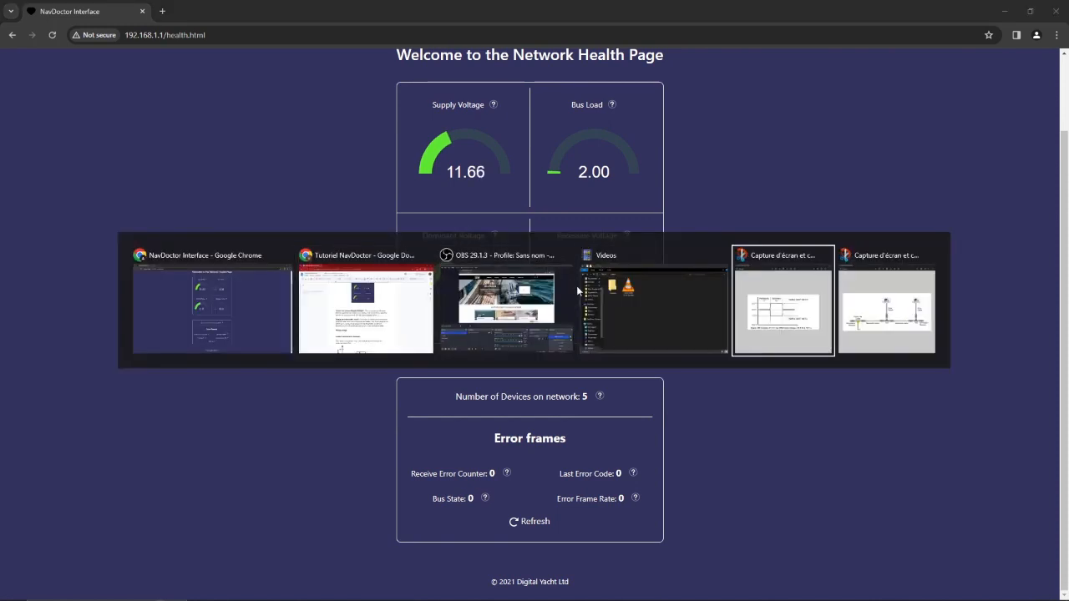
click(781, 300)
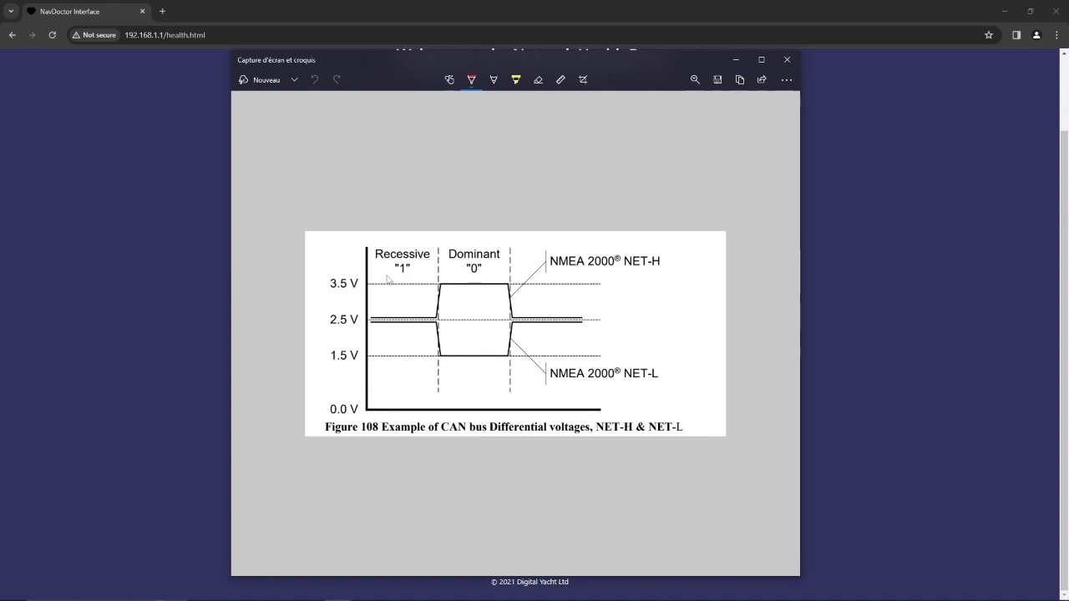
mouse_move(476, 331)
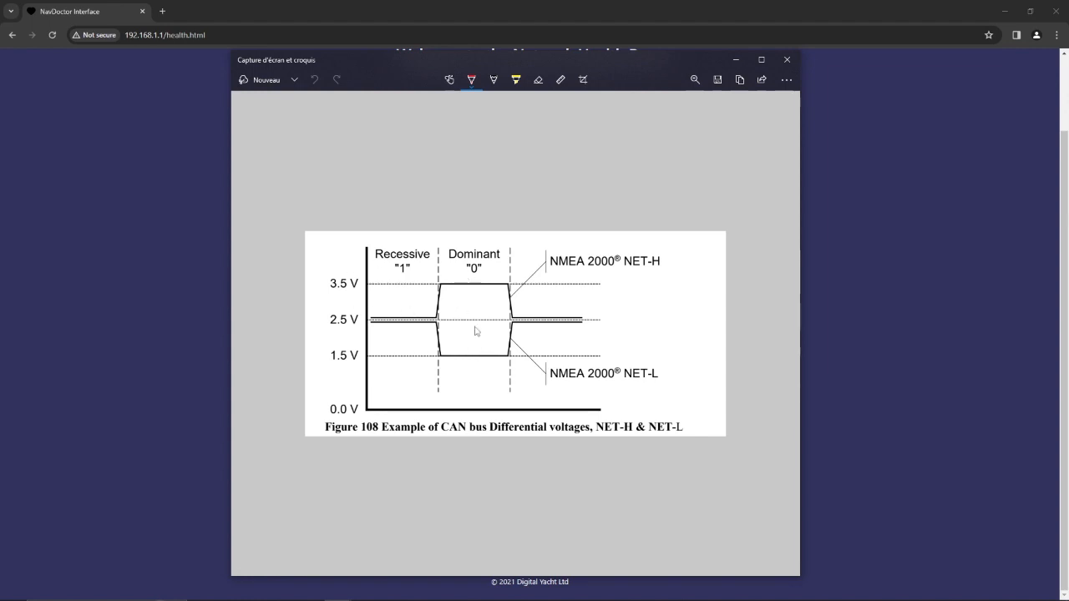
mouse_move(433, 331)
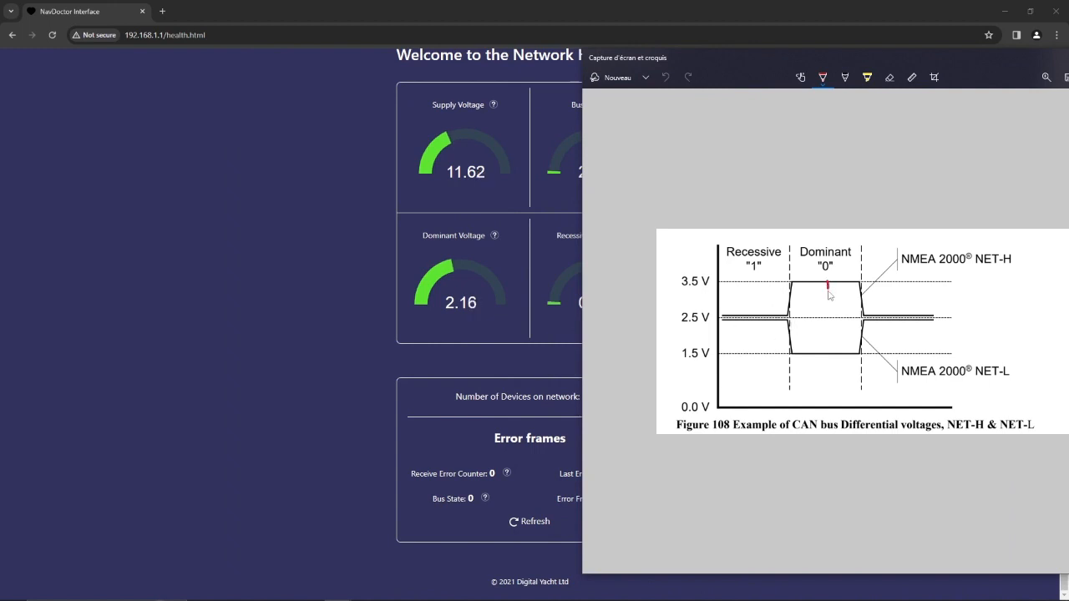
drag(829, 284, 828, 350)
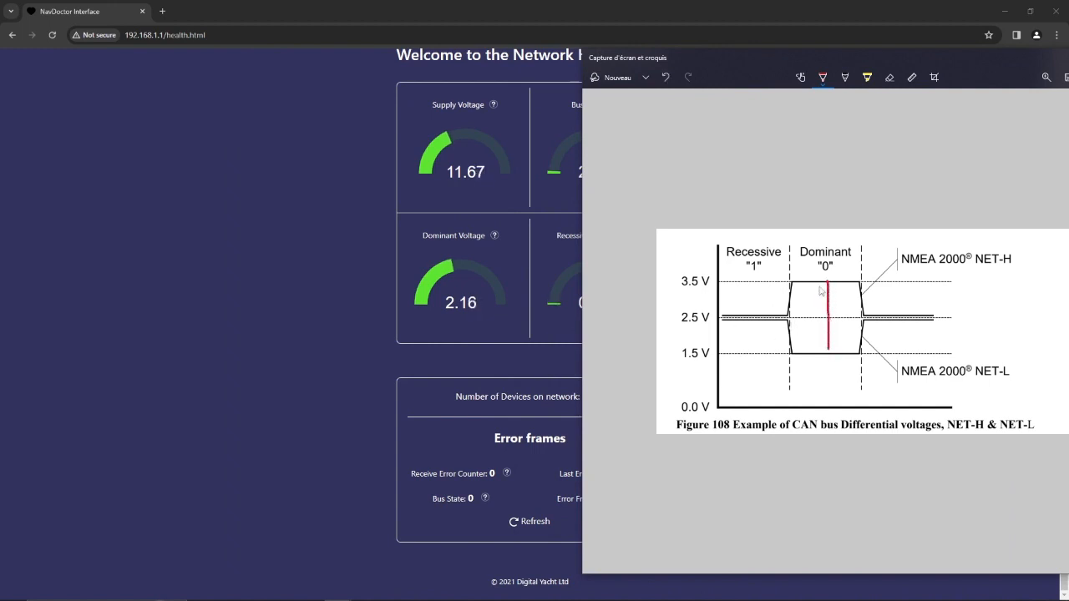
drag(827, 367, 827, 280)
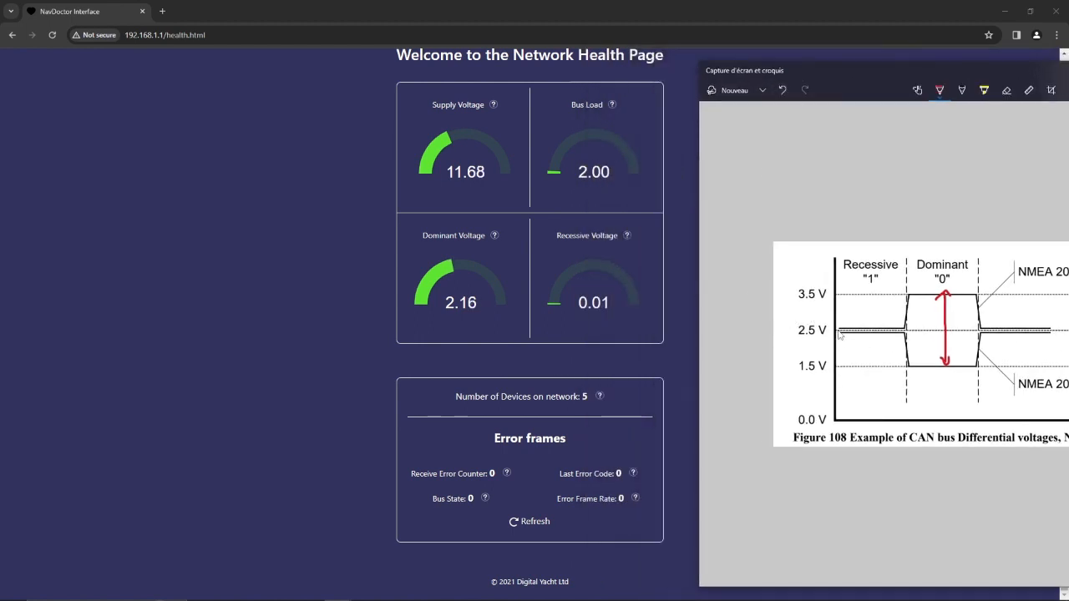
drag(840, 333, 910, 333)
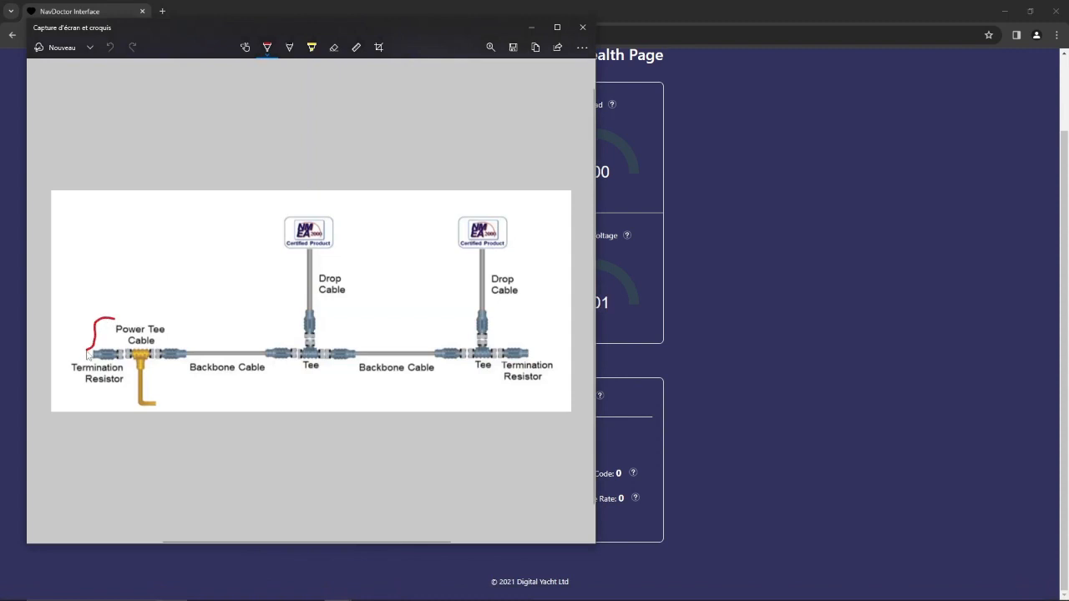
- Mark the left Termination Resistor in red on the backbone cable diagram
drag(109, 372, 92, 326)
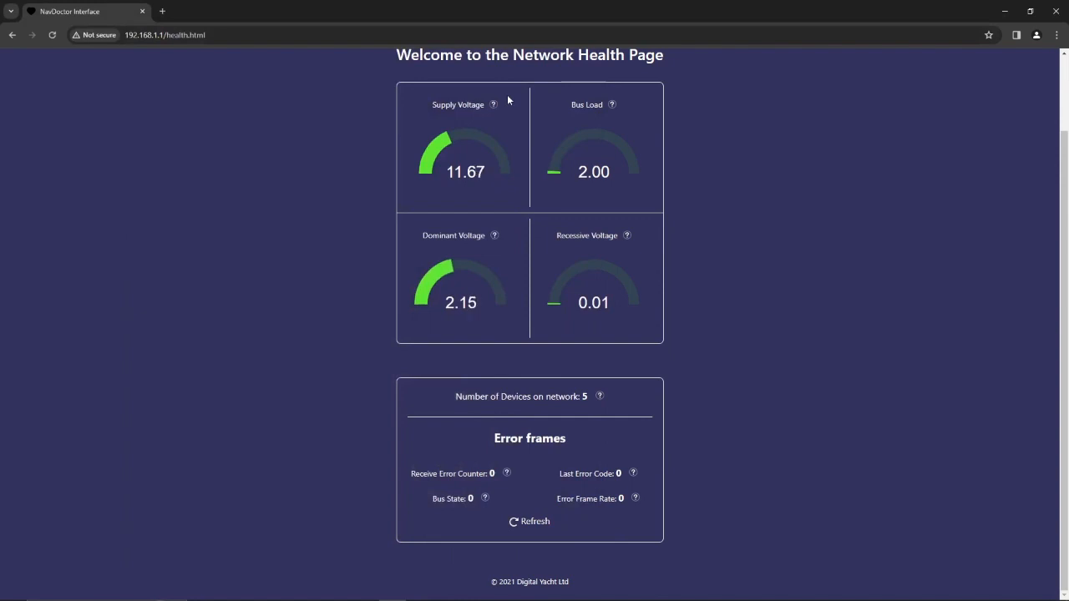
mouse_move(435, 322)
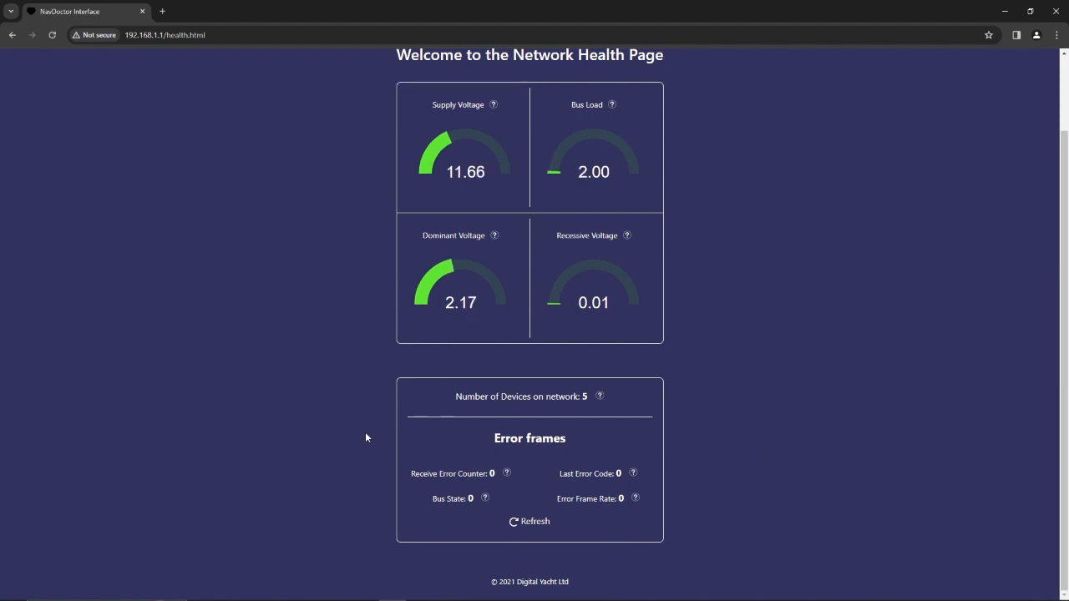
mouse_move(417, 437)
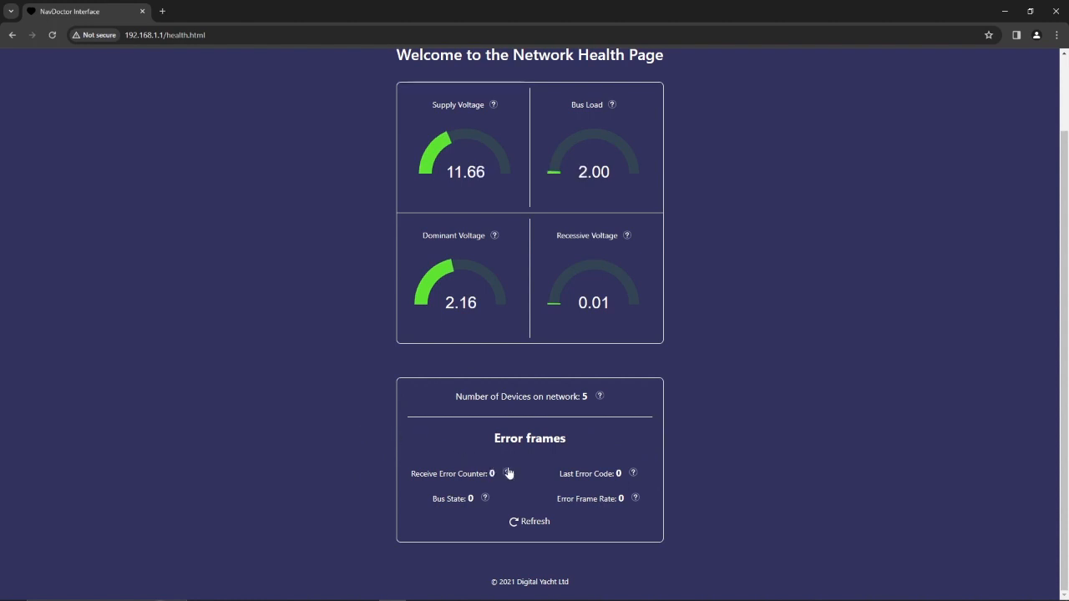
- View help for Receive Error Counter and Last Error Code, then open the DEVICES list
click(504, 473)
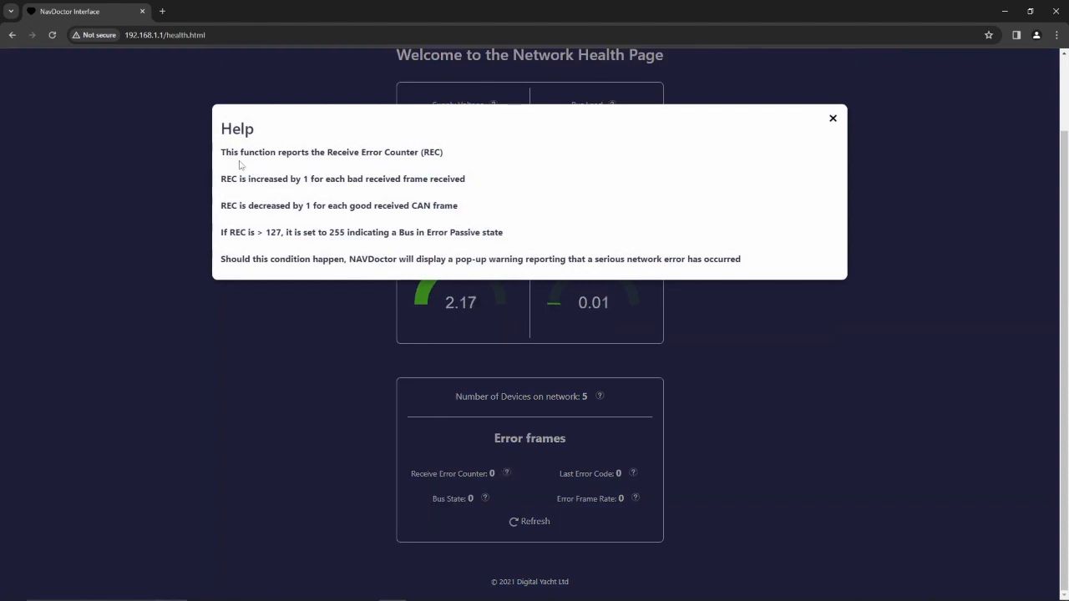
mouse_move(600, 518)
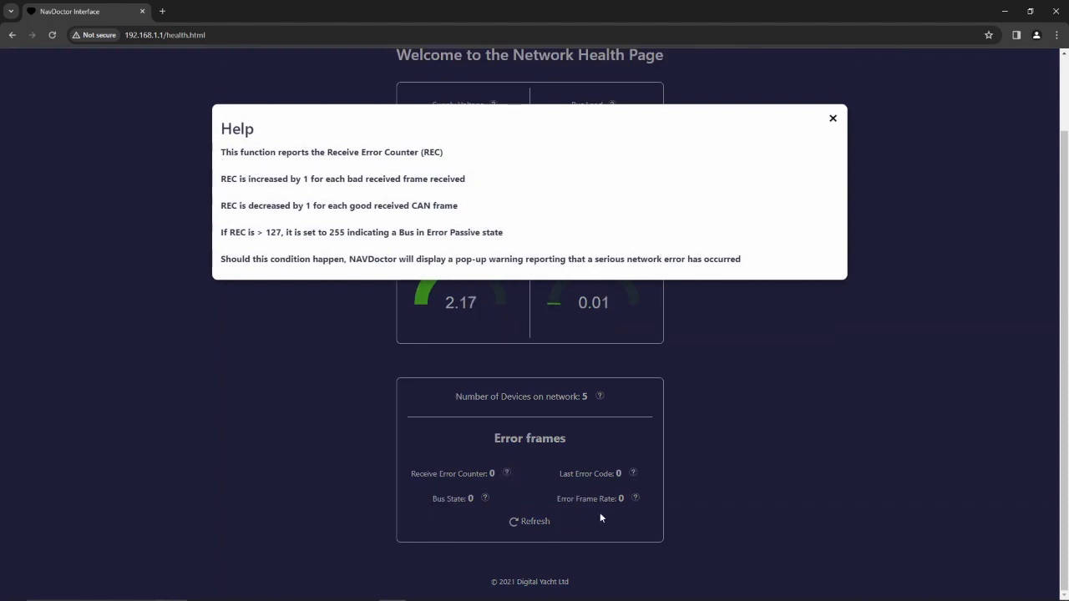
click(633, 473)
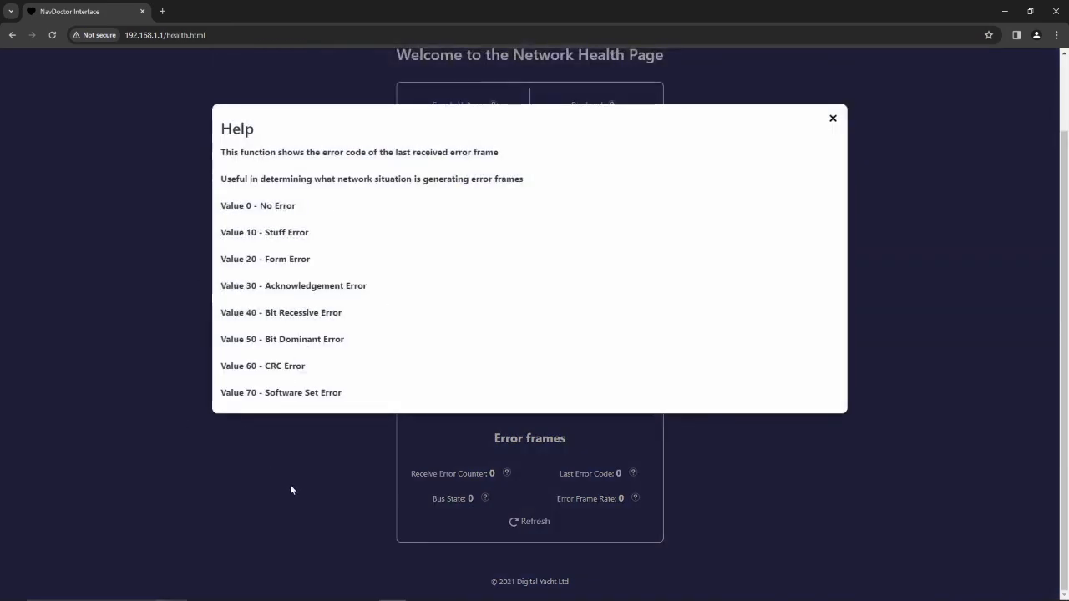
click(831, 118)
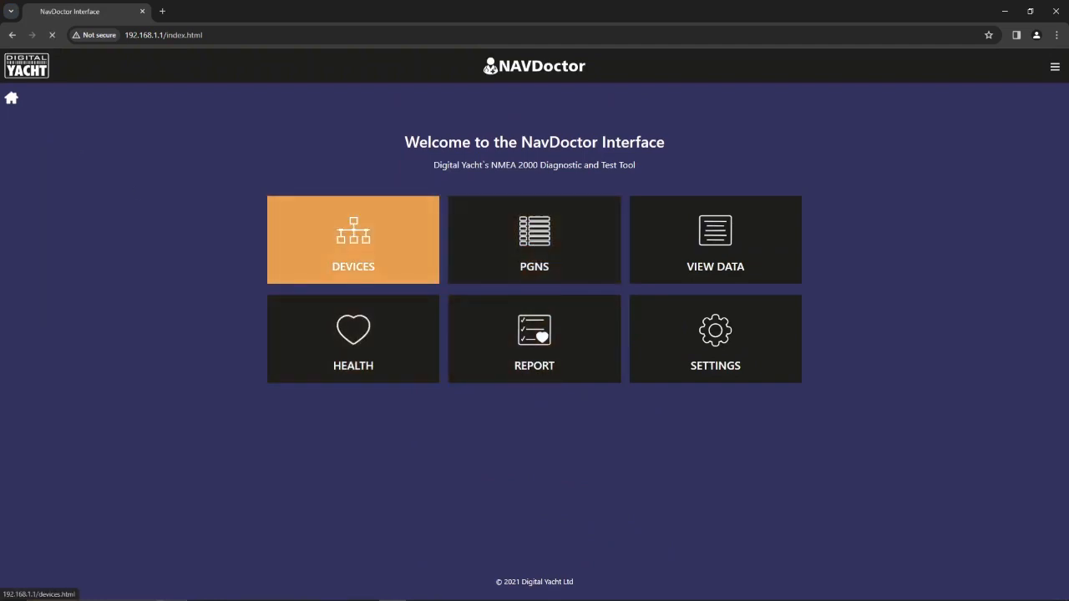
click(352, 239)
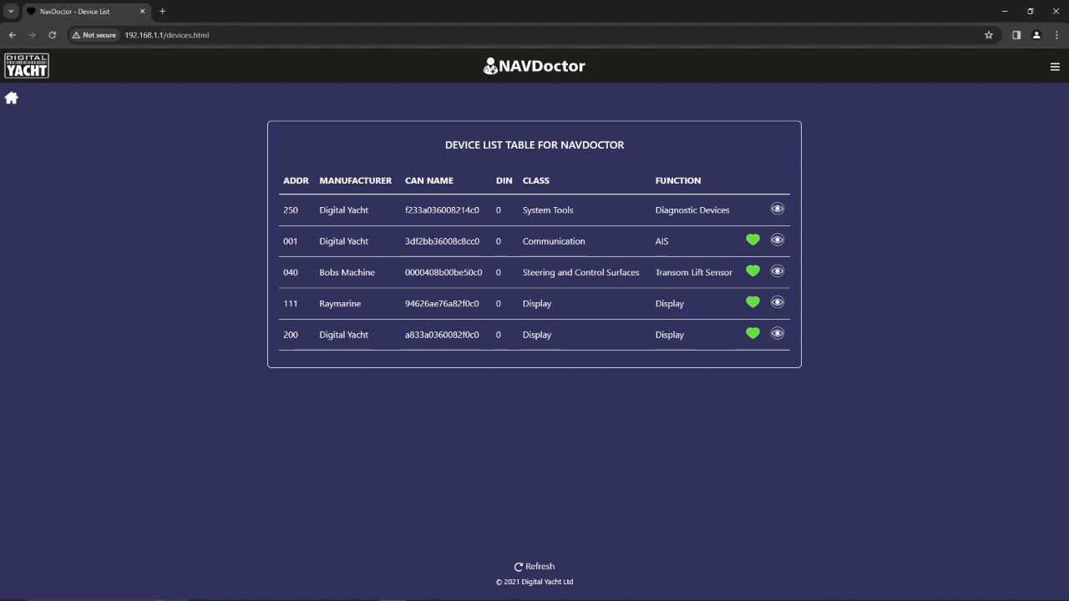
mouse_move(293, 381)
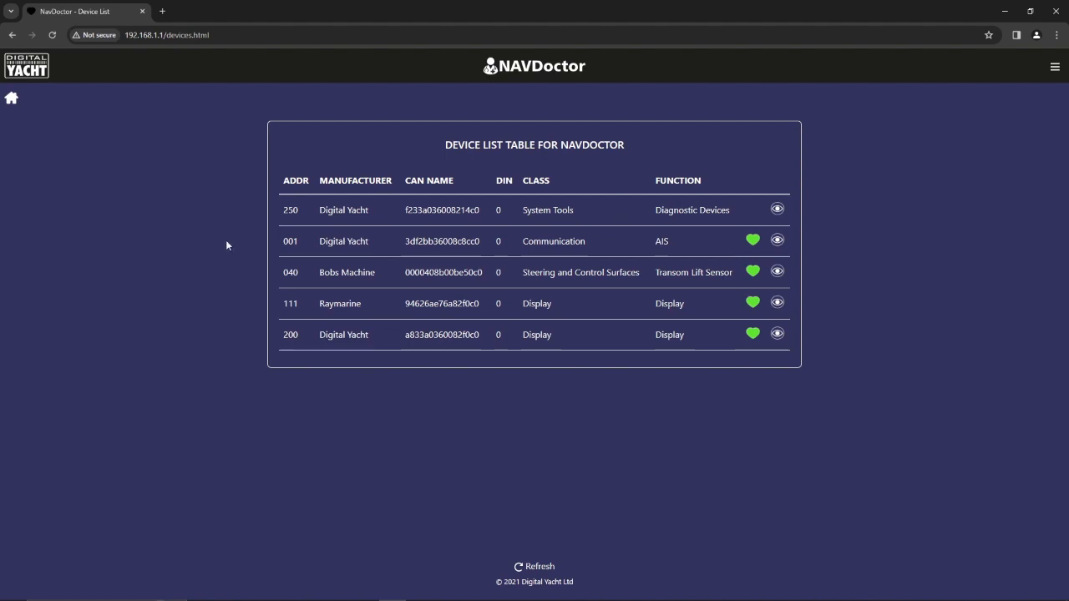
mouse_move(269, 215)
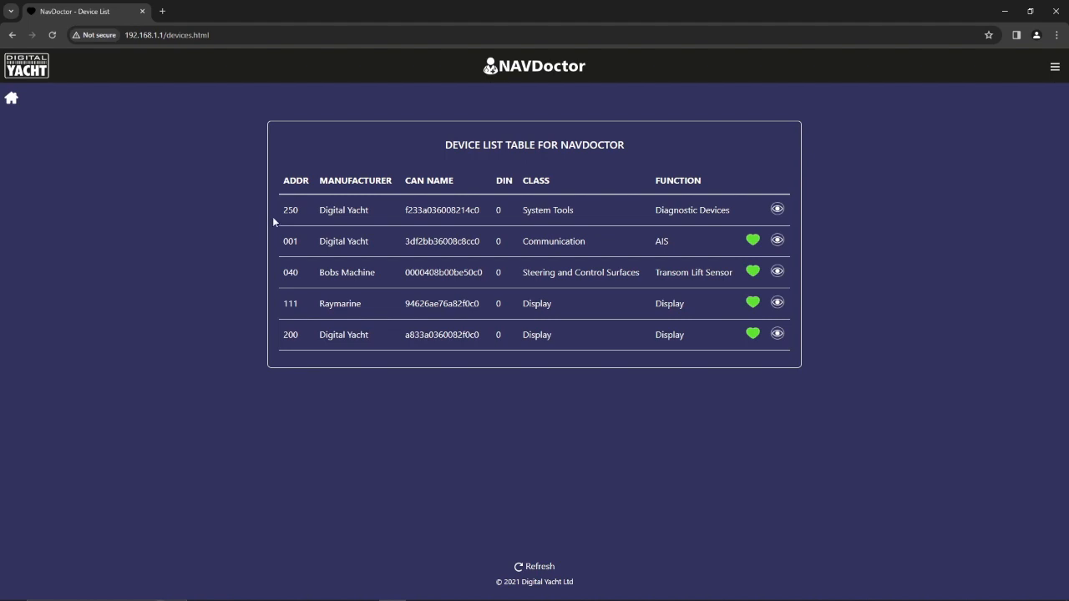
mouse_move(299, 214)
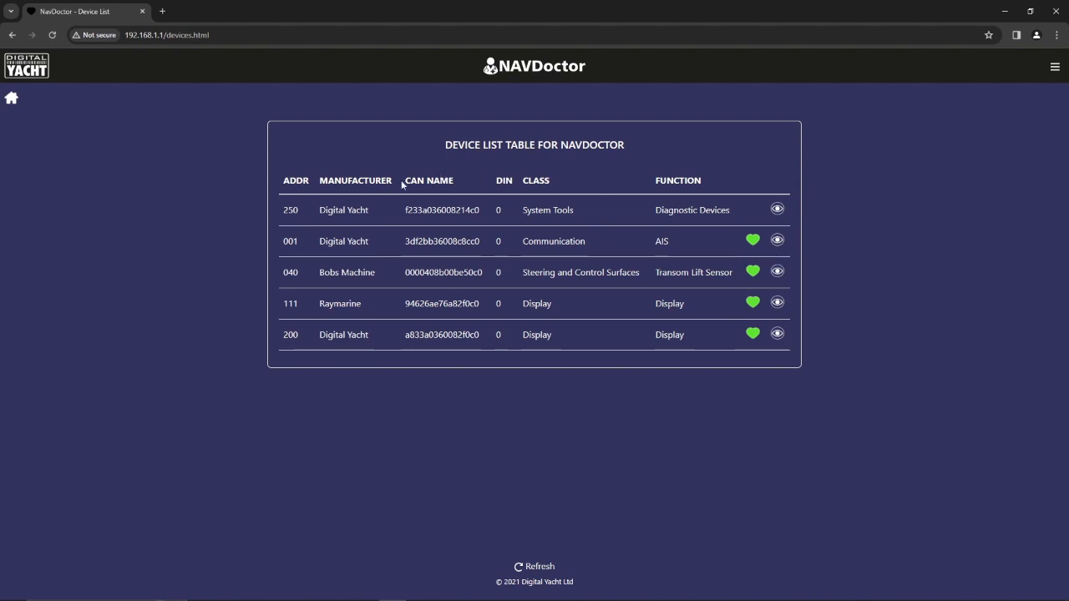
- Sort the Device List table using the MANUFACTURER column header
click(355, 181)
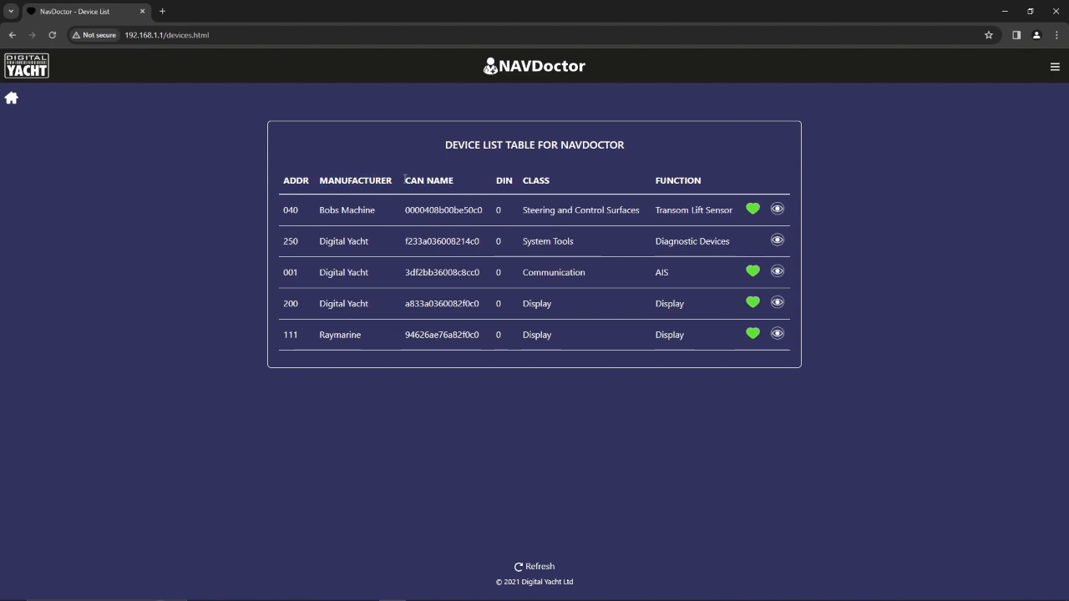
mouse_move(586, 220)
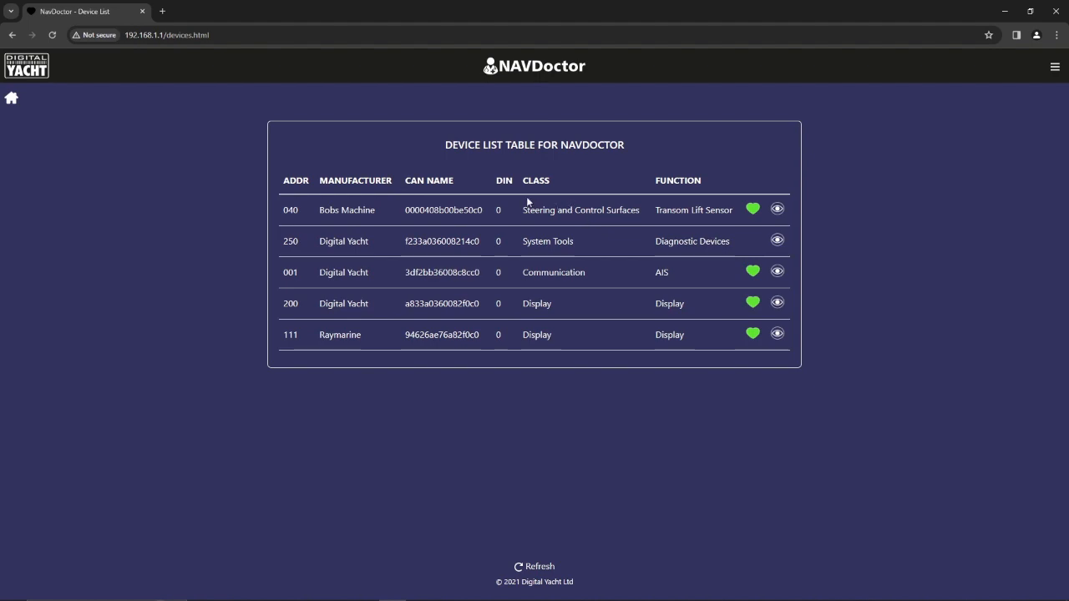
mouse_move(500, 186)
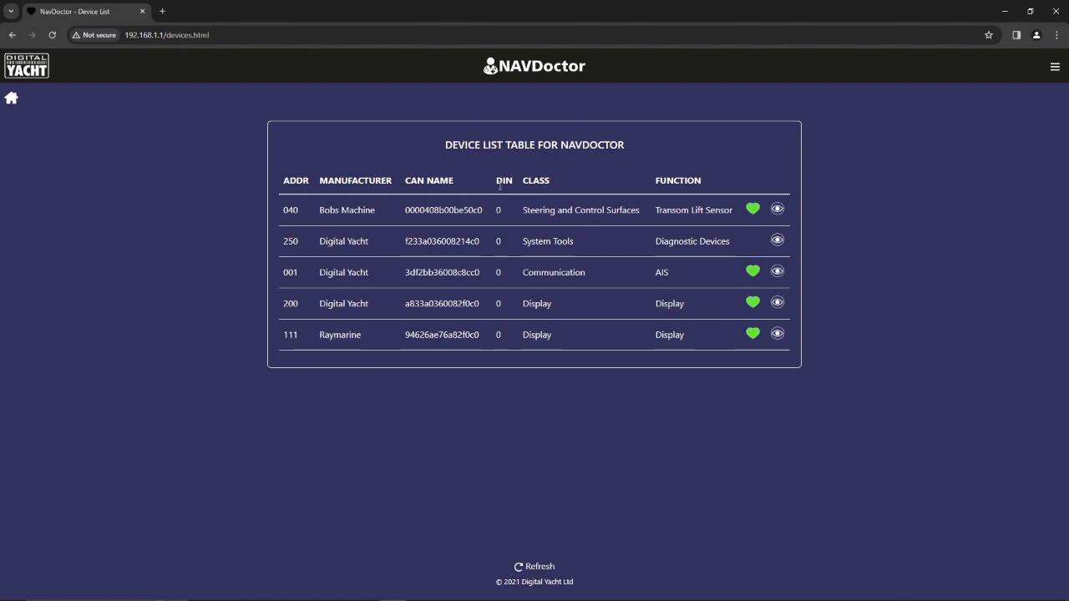
mouse_move(482, 186)
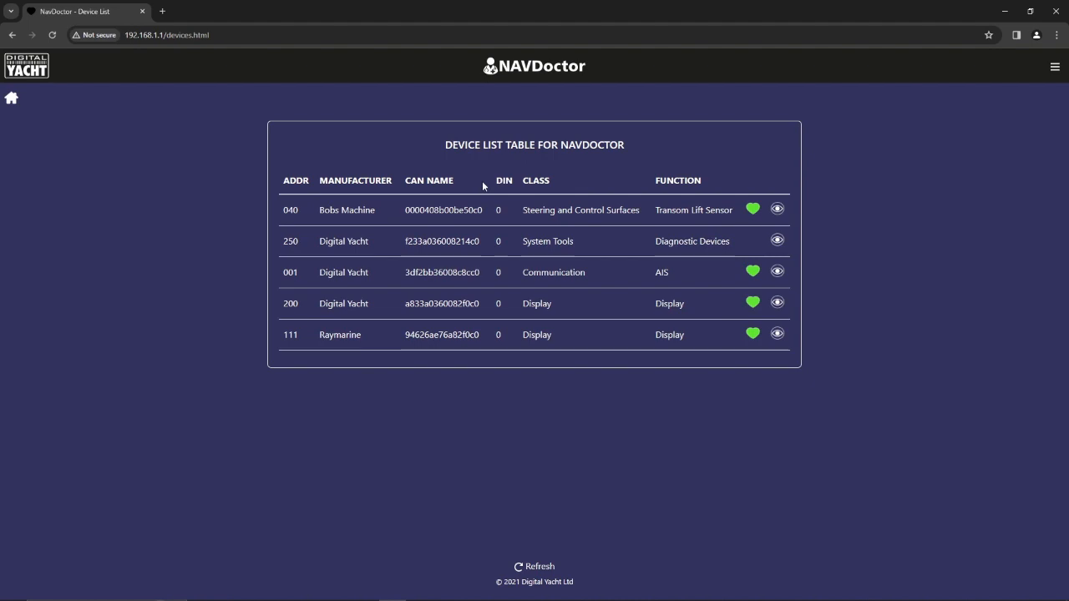
mouse_move(492, 209)
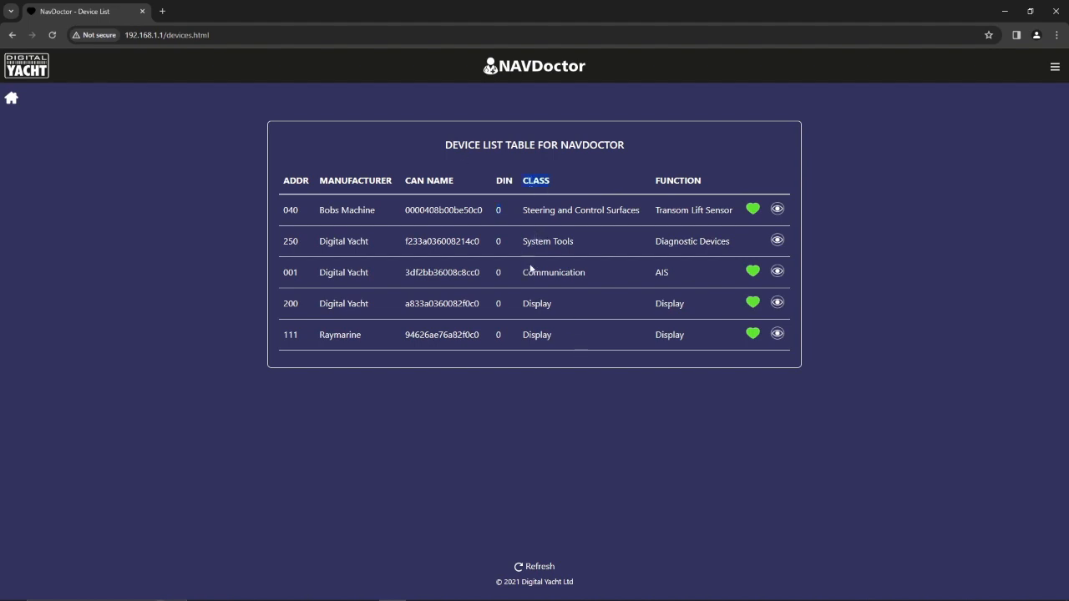
mouse_move(572, 343)
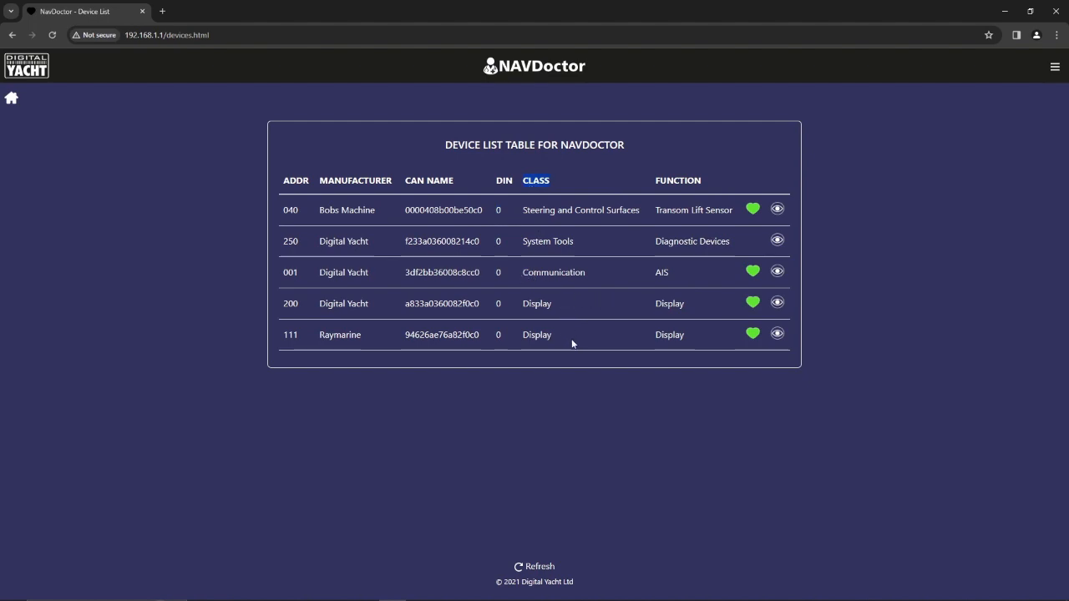
mouse_move(632, 321)
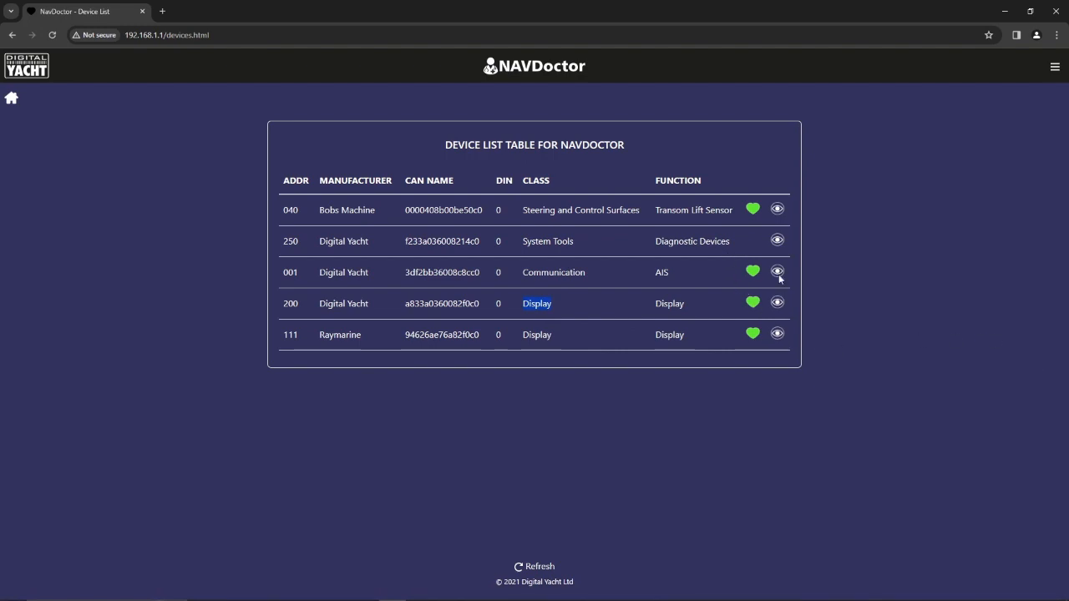
- View and close product details for devices at addresses 001 and 111 (Raymarine)
click(776, 271)
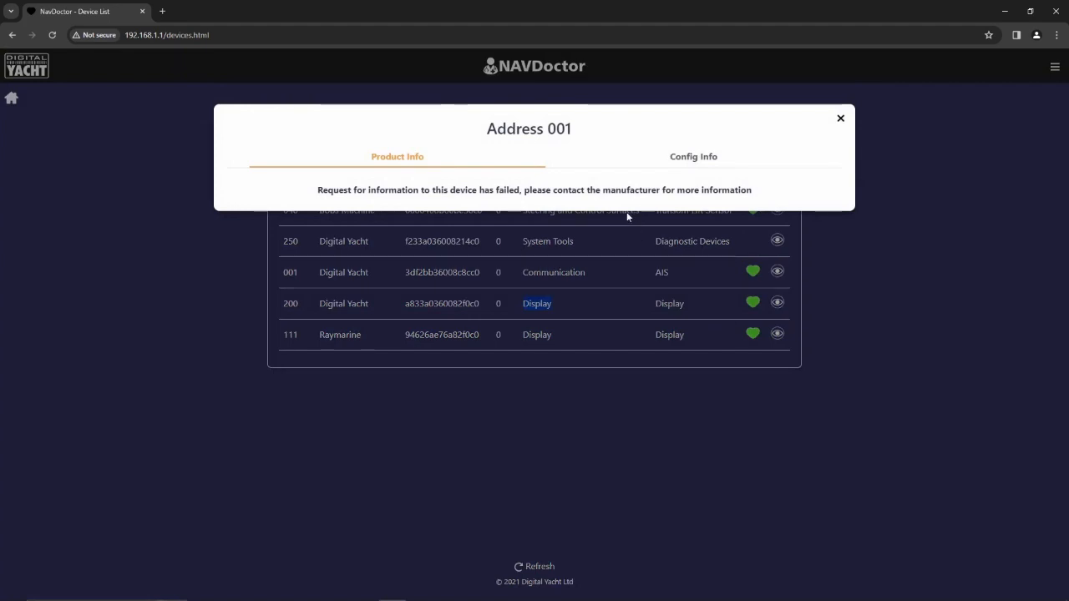
click(693, 156)
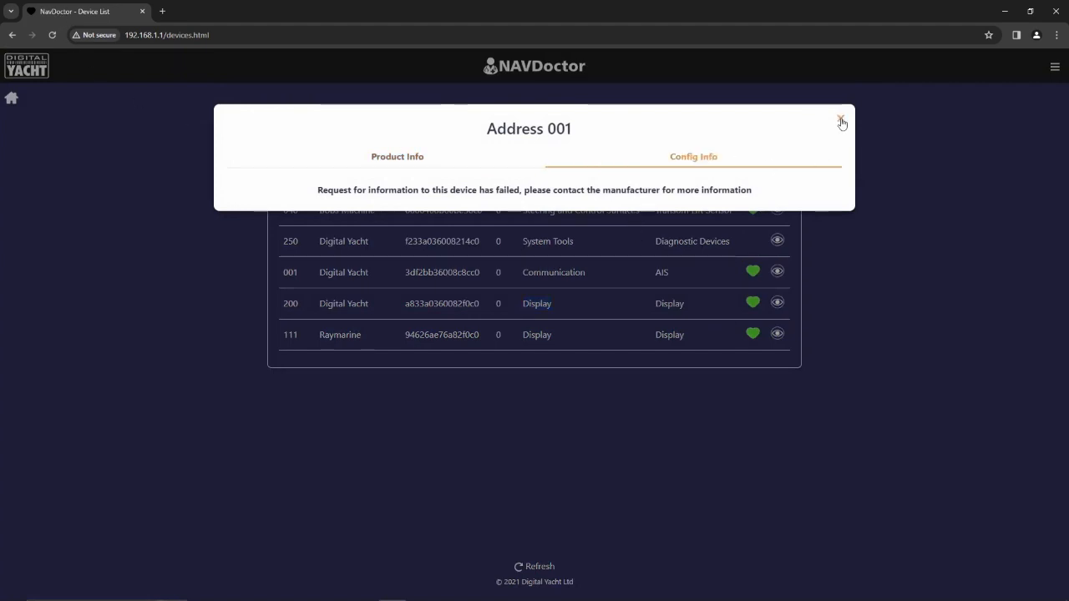
click(841, 122)
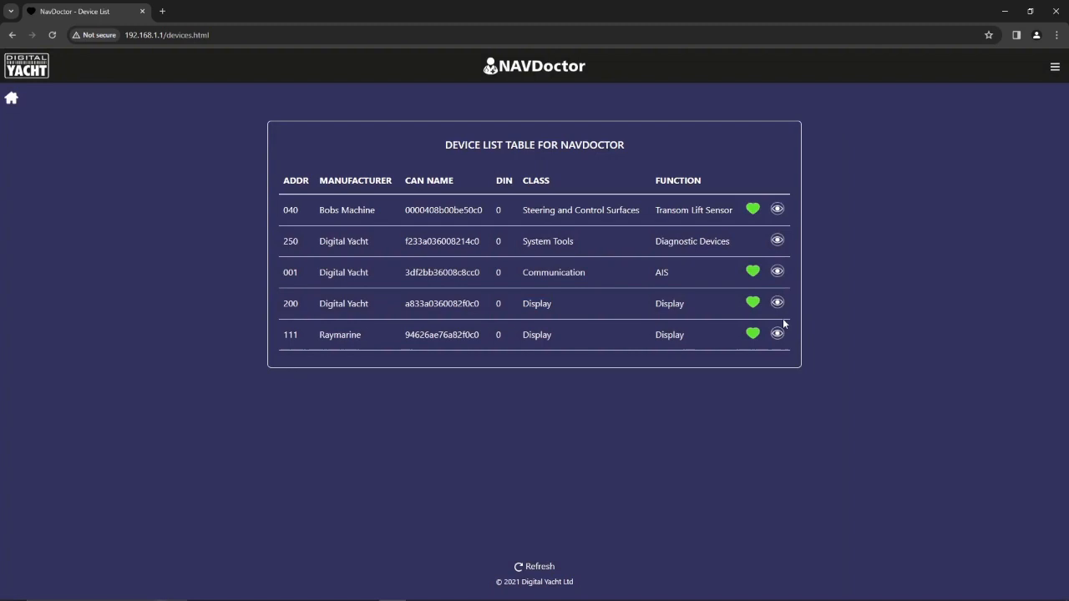
click(776, 334)
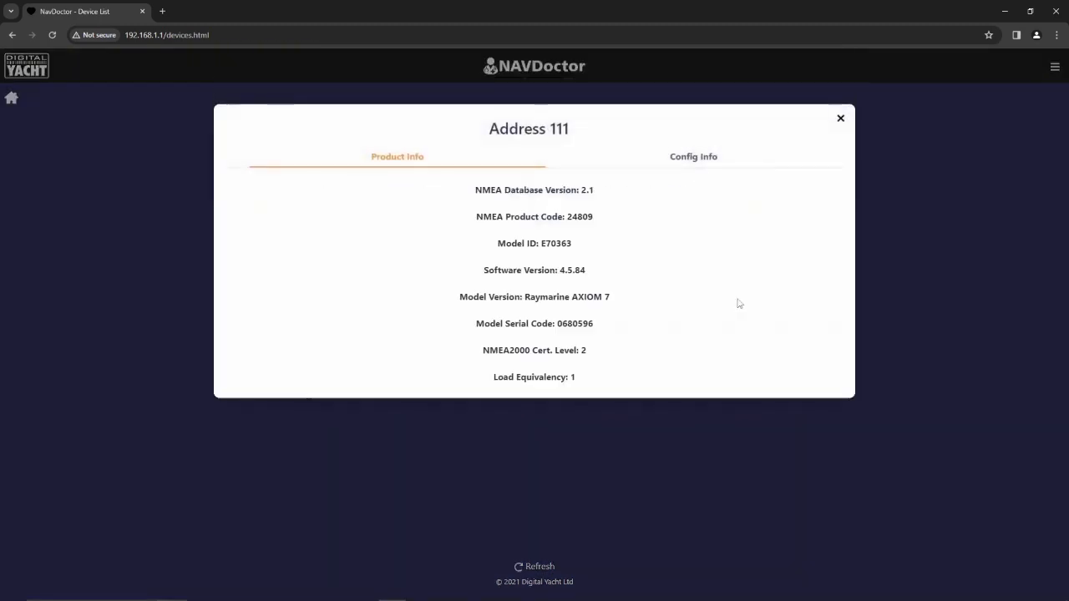
mouse_move(570, 239)
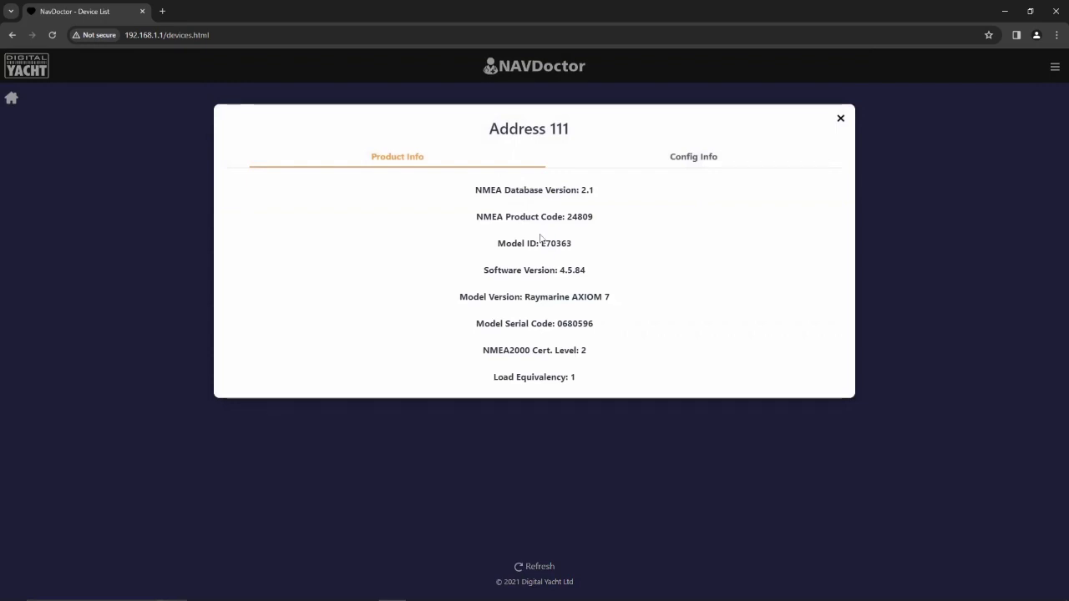
mouse_move(710, 188)
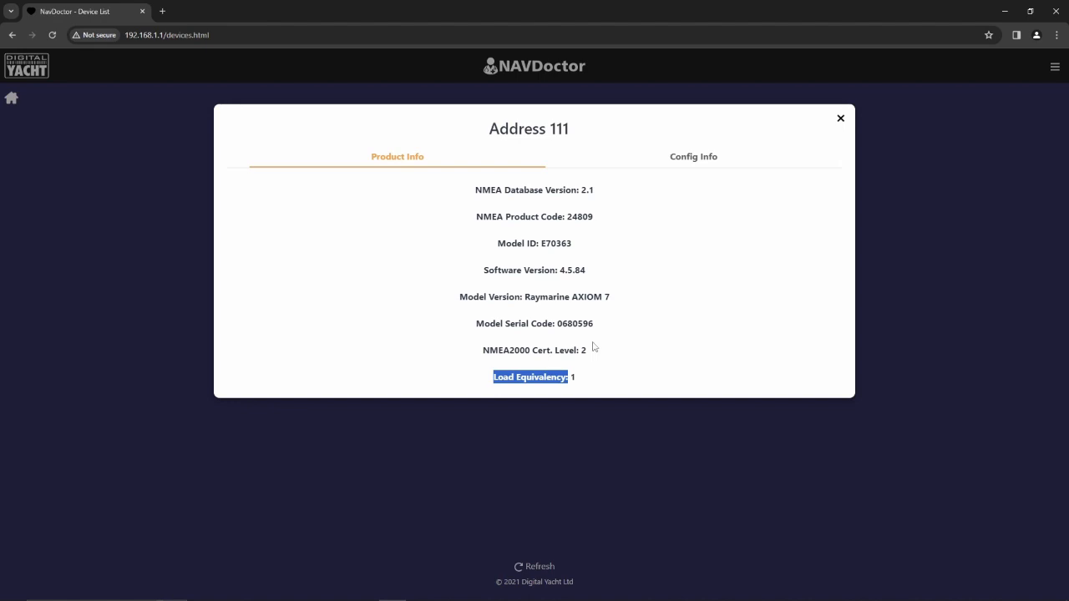
click(840, 118)
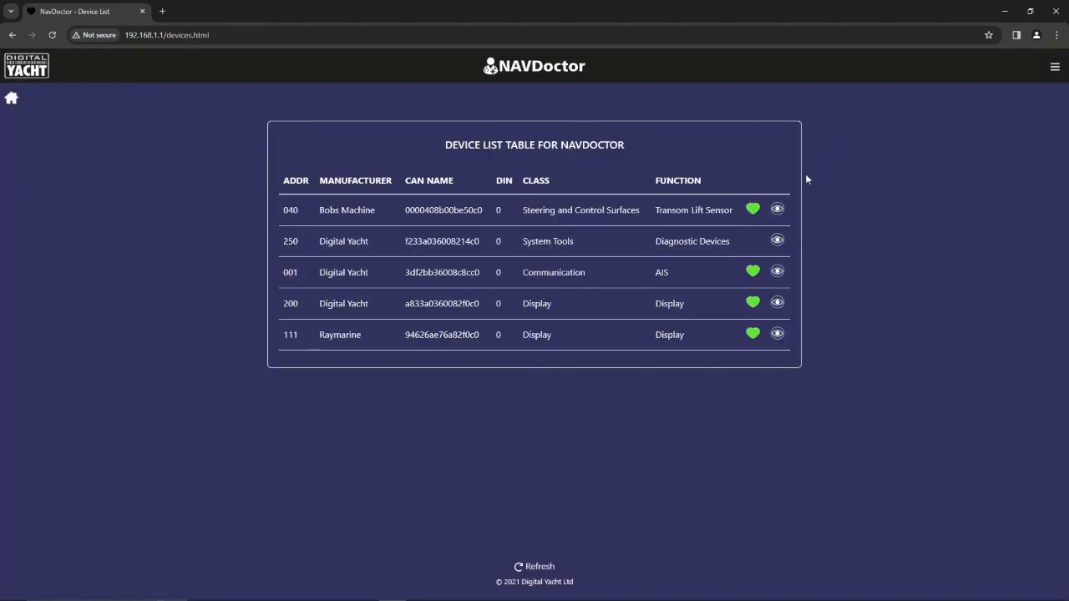
- Inspect address 250's Load Equivalency detail, close it, and return home
click(776, 240)
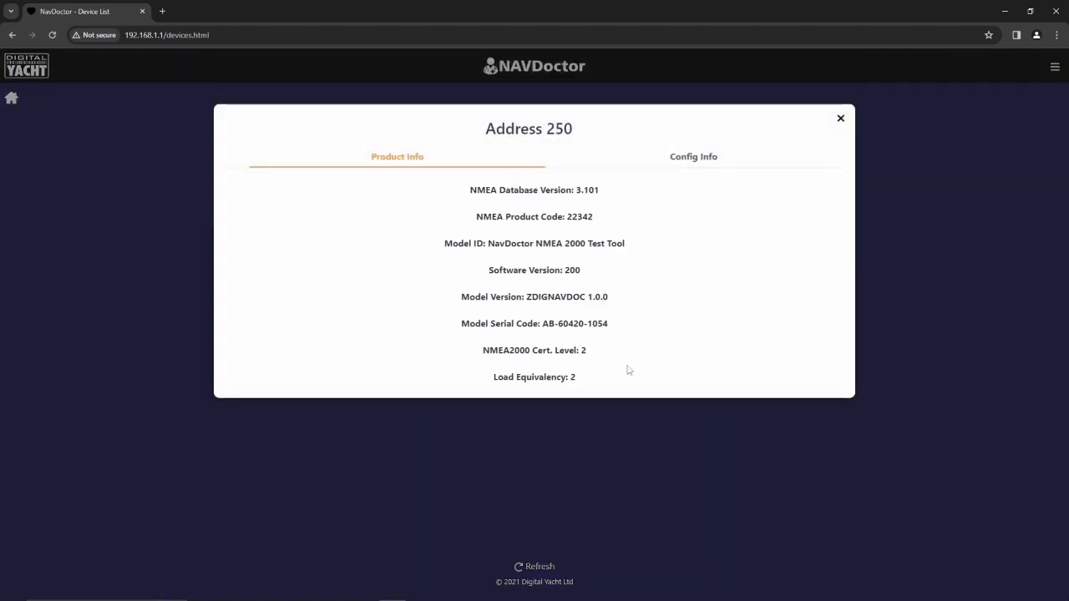
double_click(529, 376)
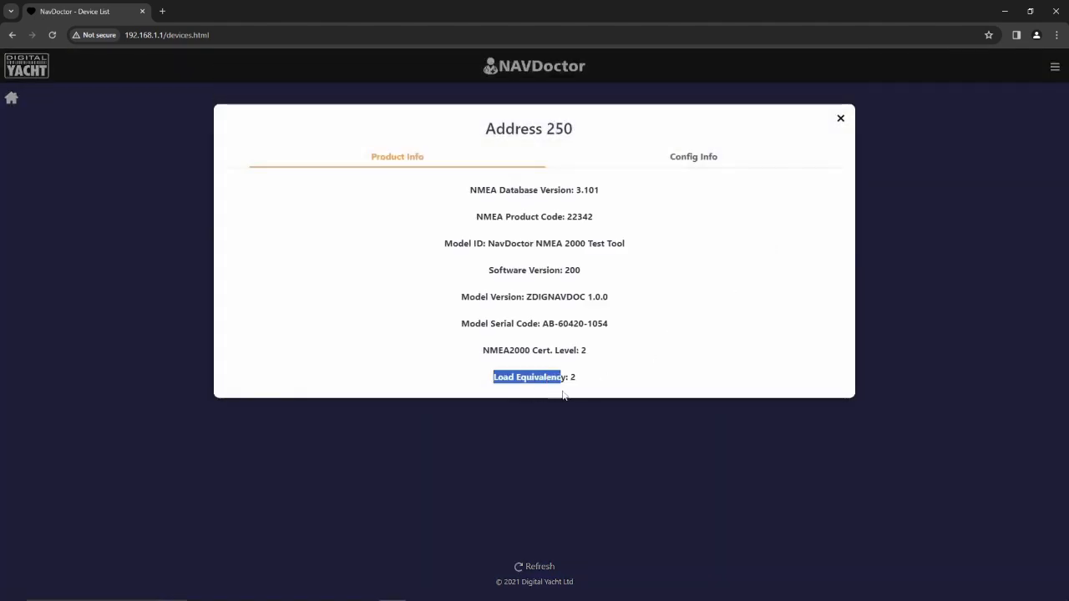
drag(568, 377, 574, 377)
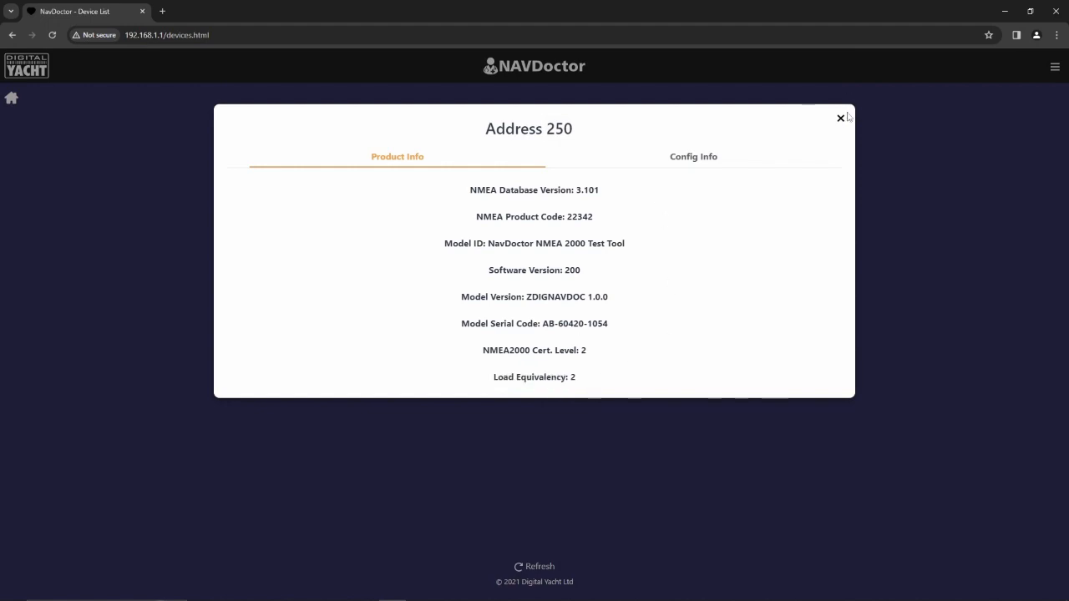
click(840, 117)
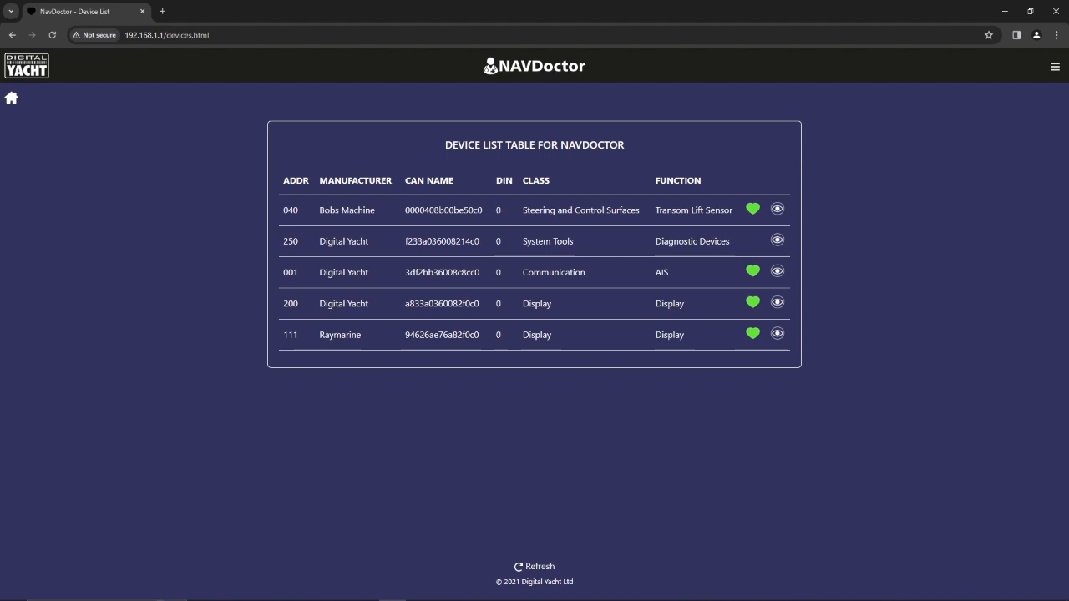
click(10, 98)
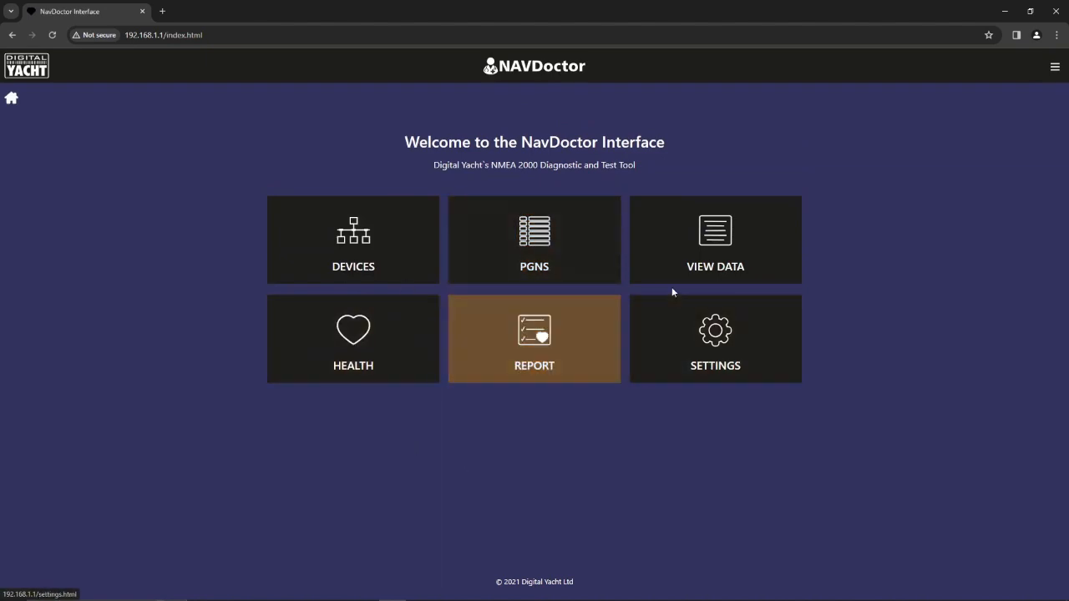
mouse_move(533, 250)
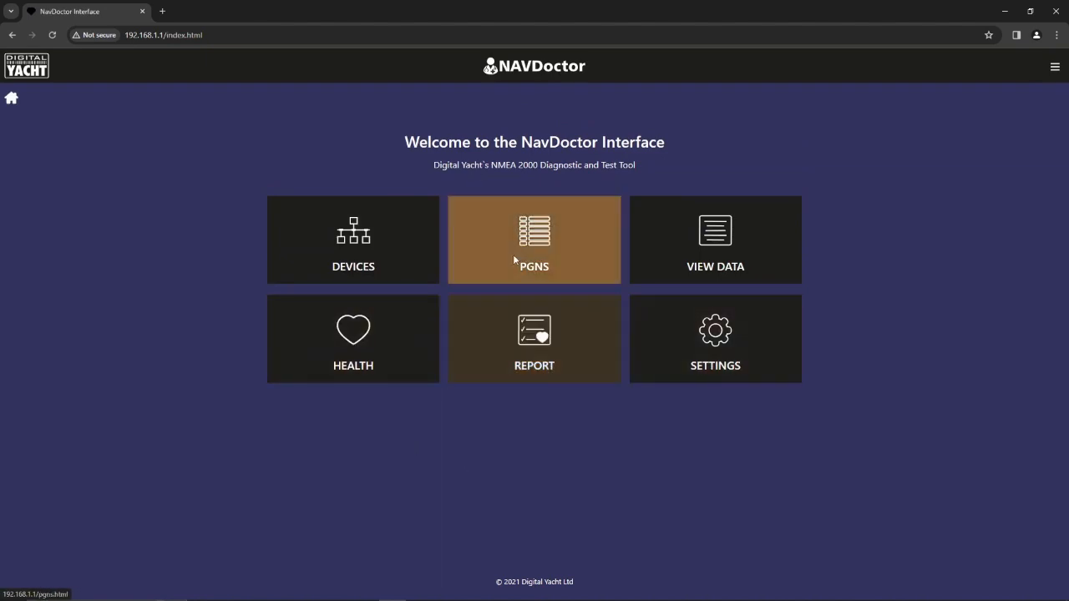
- Open the PGNS tile and scroll through the PGN List table
click(534, 240)
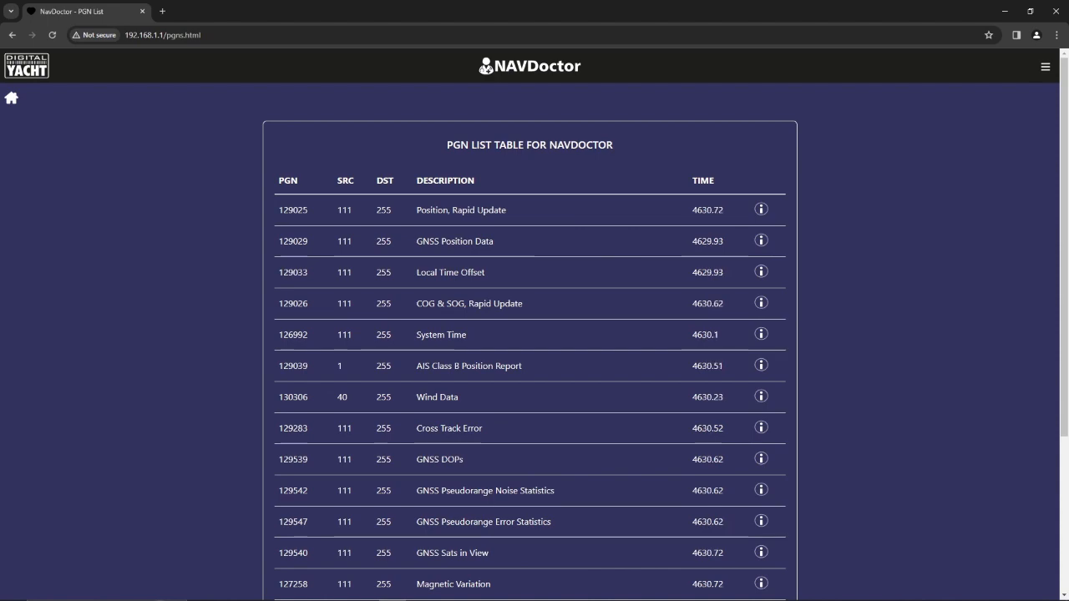
scroll(down, 3)
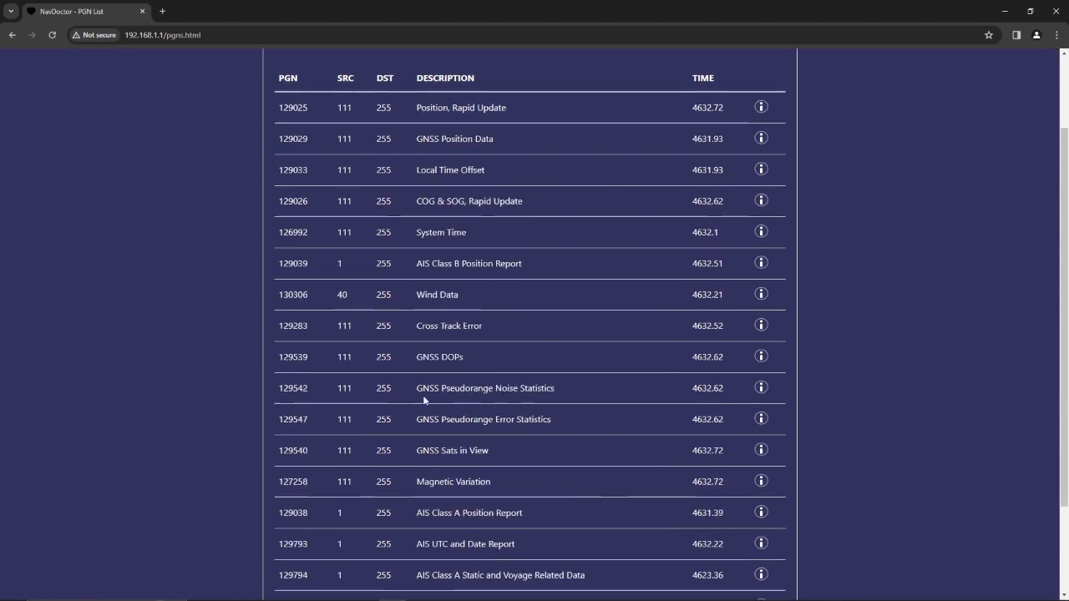
- Scroll through the PGN list and reload it from the hamburger menu
scroll(up, 3)
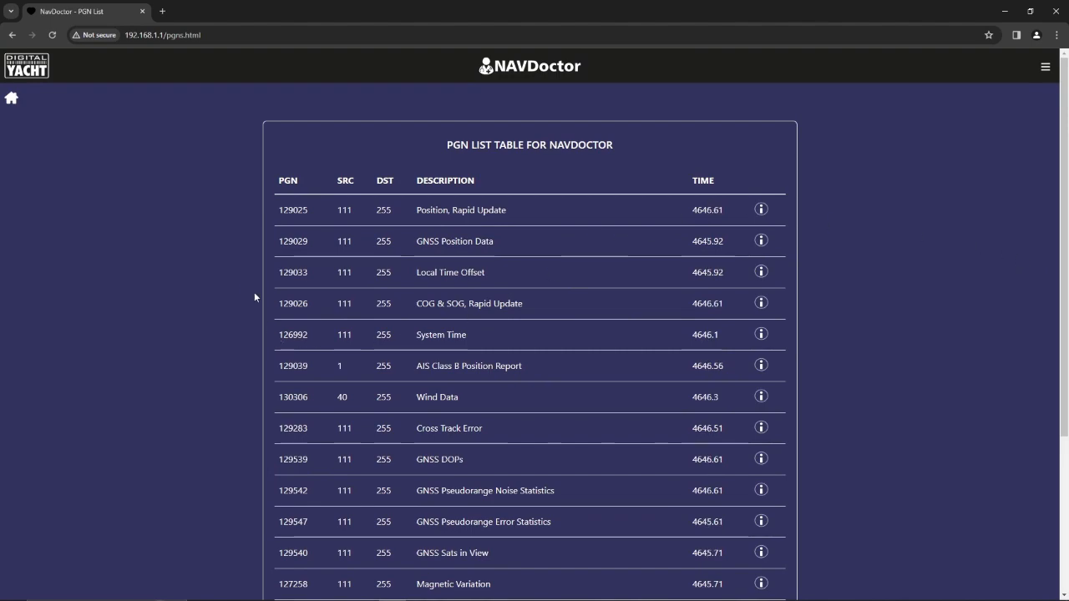
scroll(down, 3)
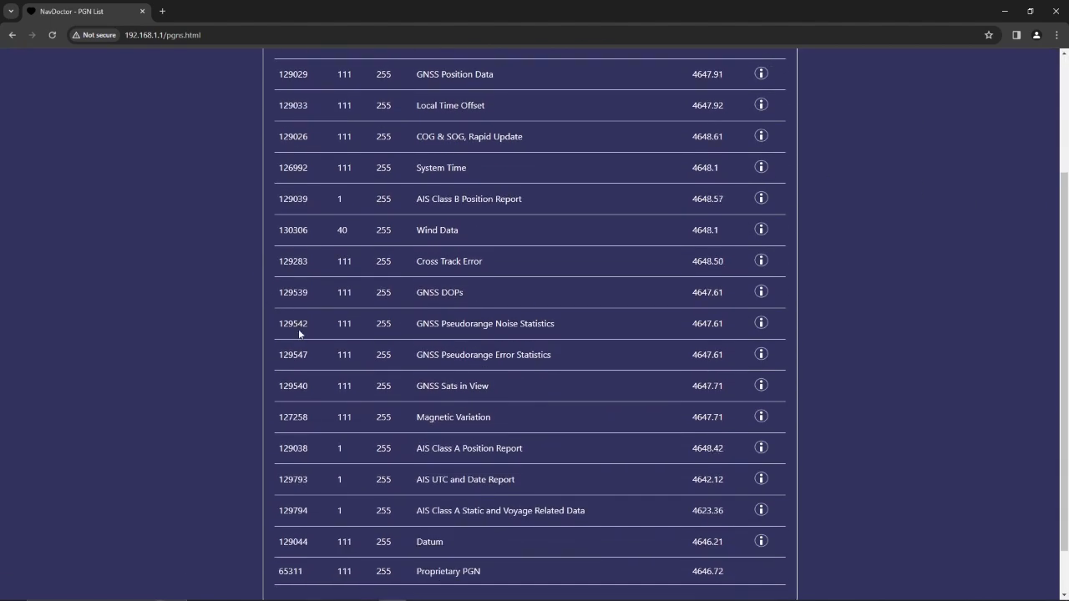
scroll(down, 3)
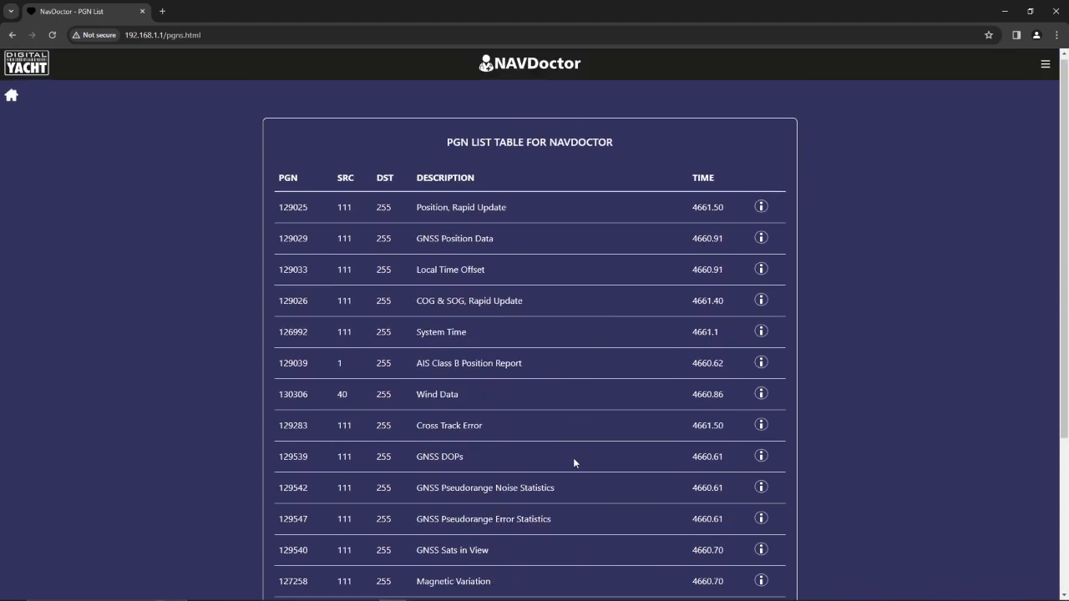
scroll(down, 3)
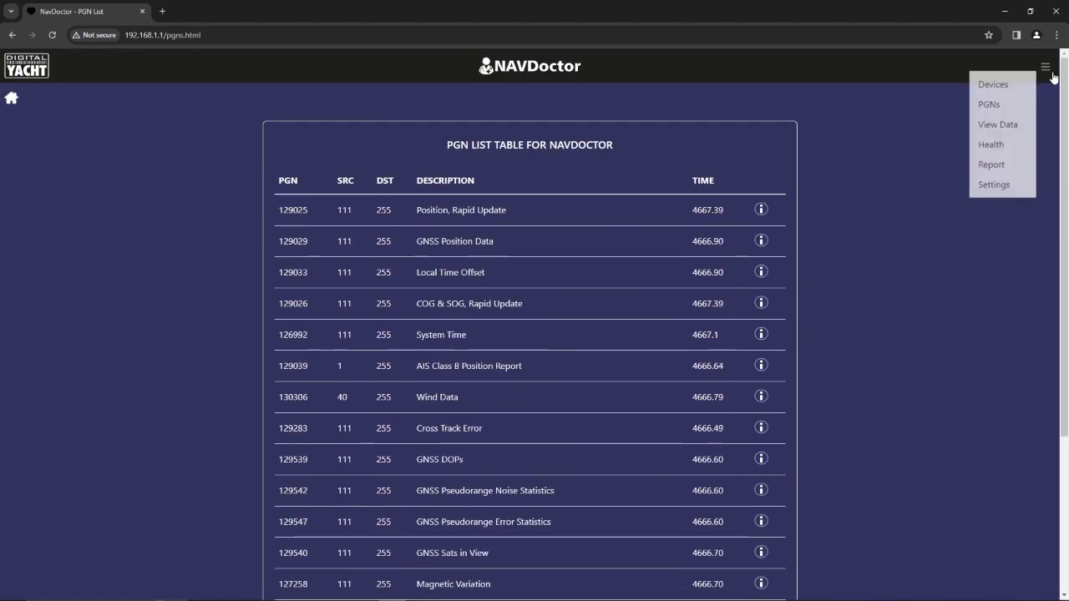
click(991, 83)
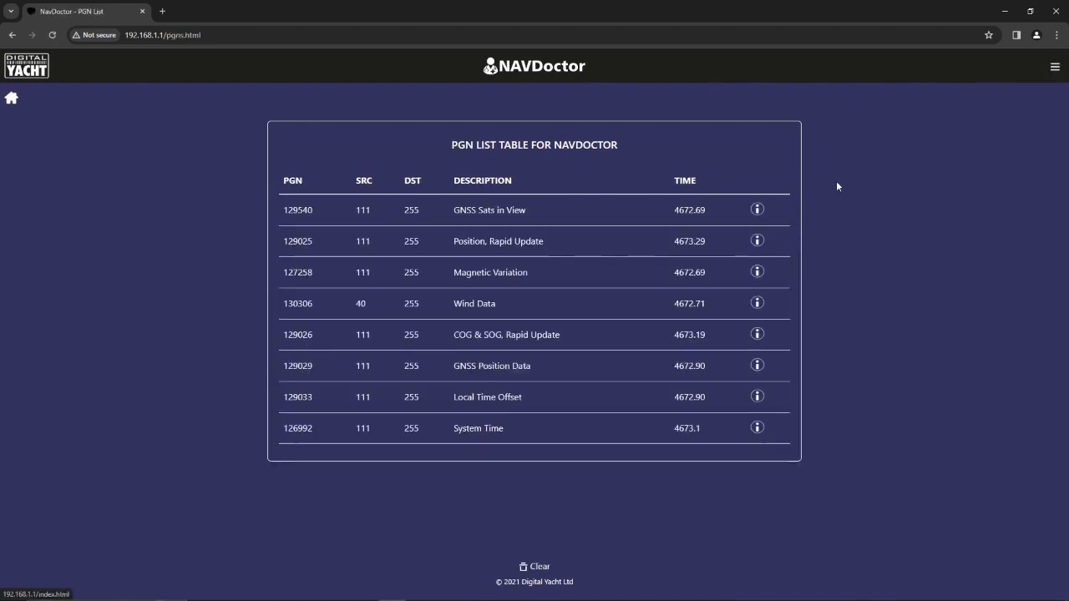
- Open PGN 129039 AIS Class B Position Report and scroll through its fields
scroll(down, 3)
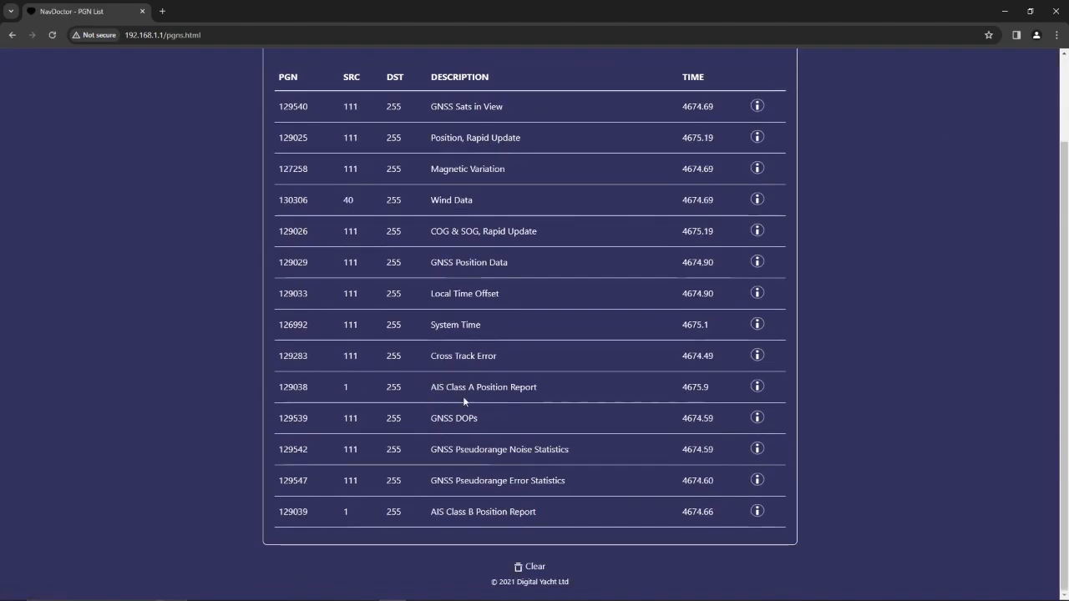
scroll(down, 3)
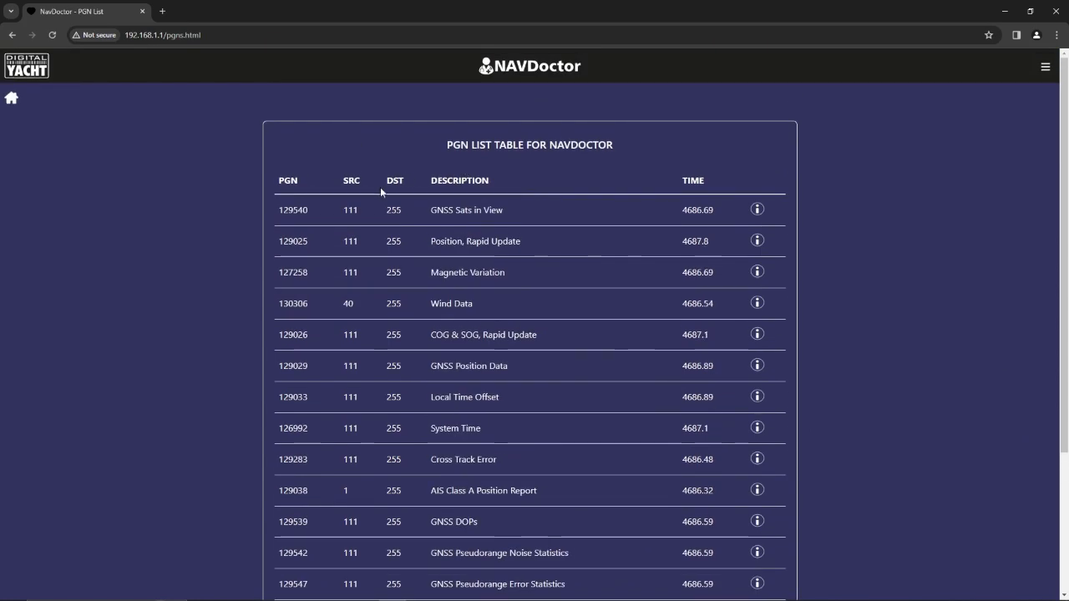
scroll(down, 3)
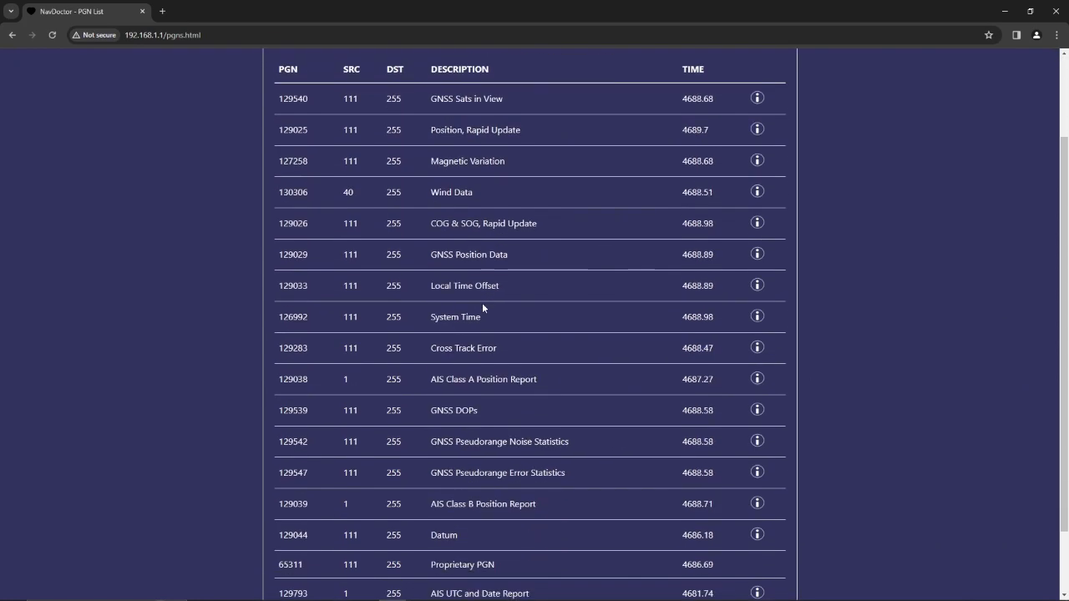
scroll(down, 3)
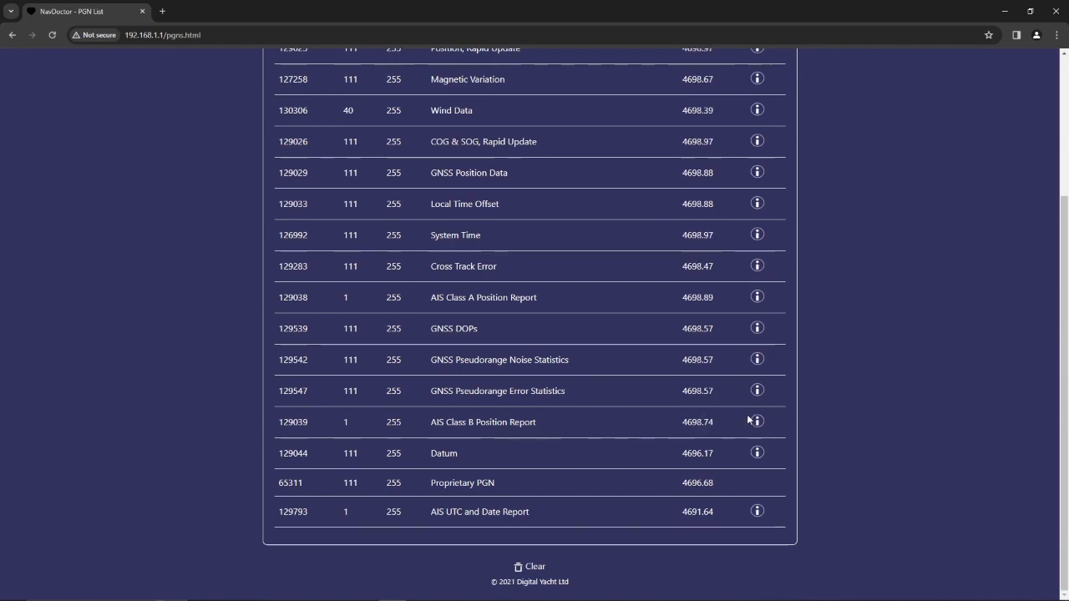
click(756, 421)
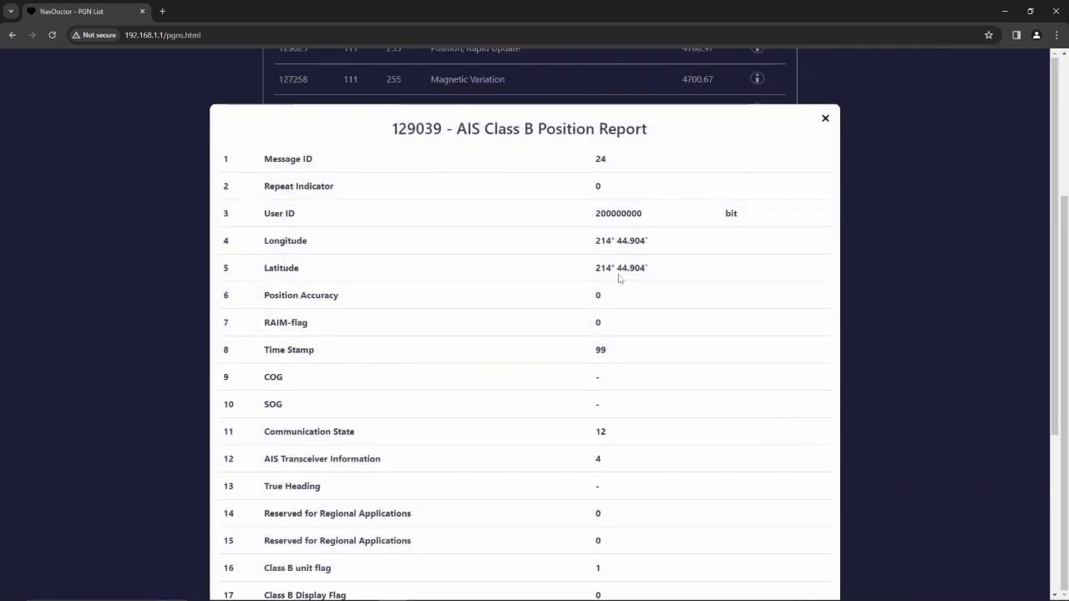
mouse_move(434, 228)
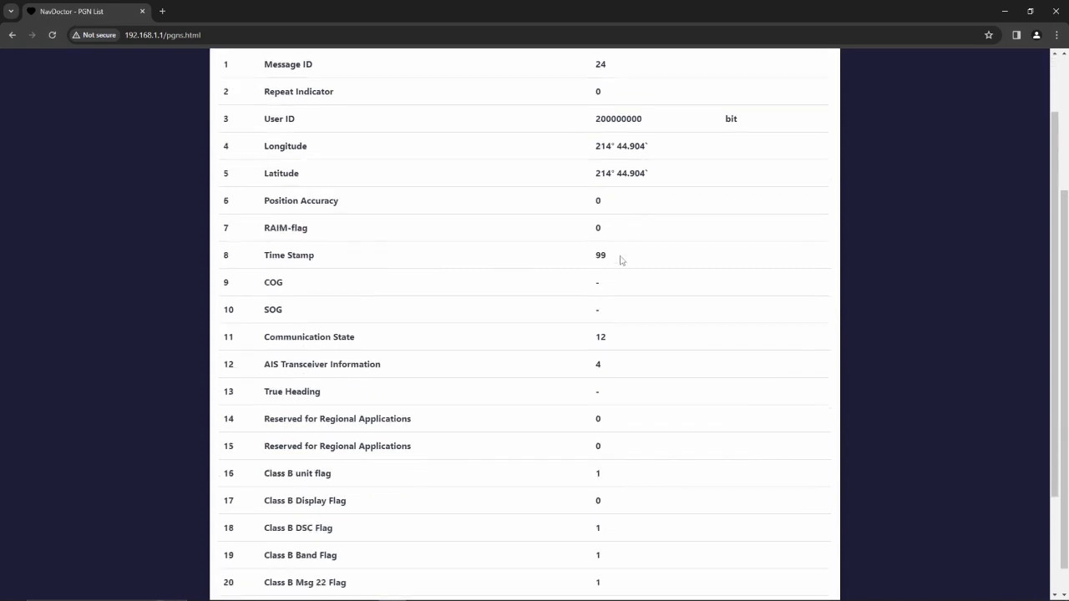
scroll(down, 3)
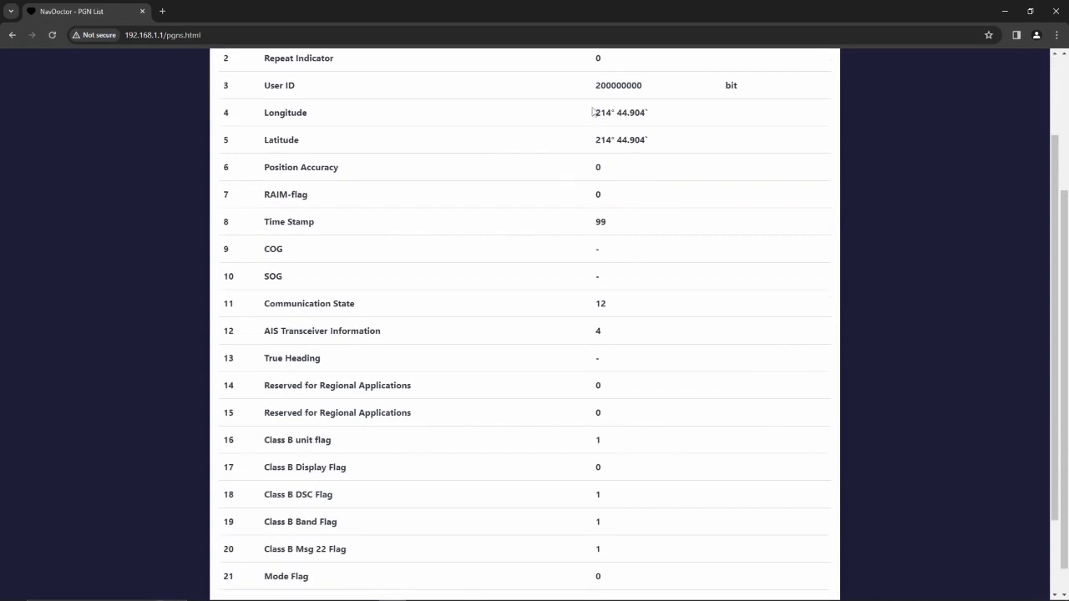
scroll(down, 3)
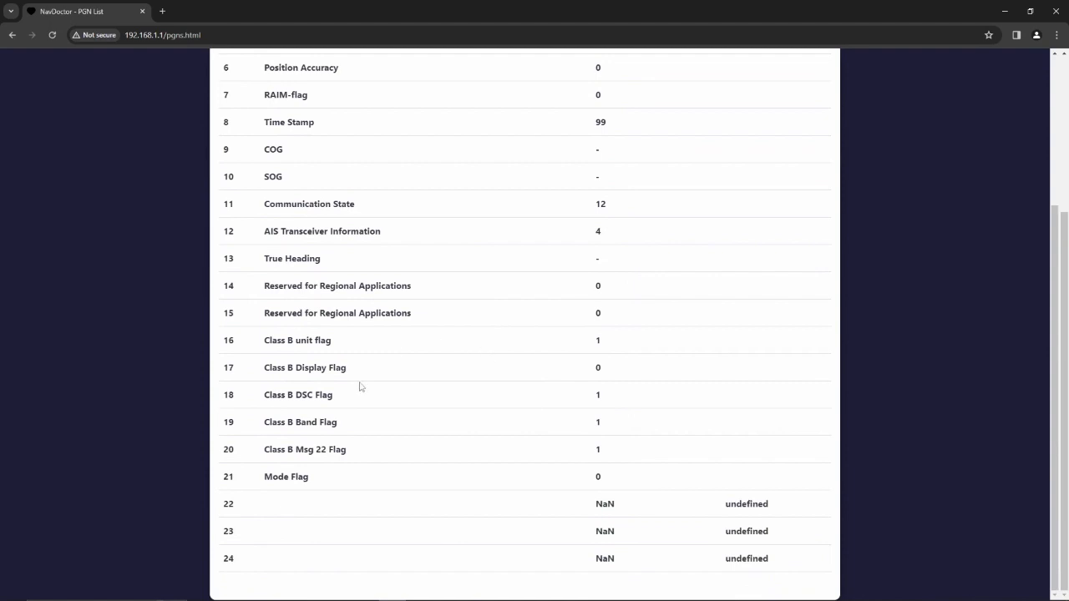
right_click(808, 99)
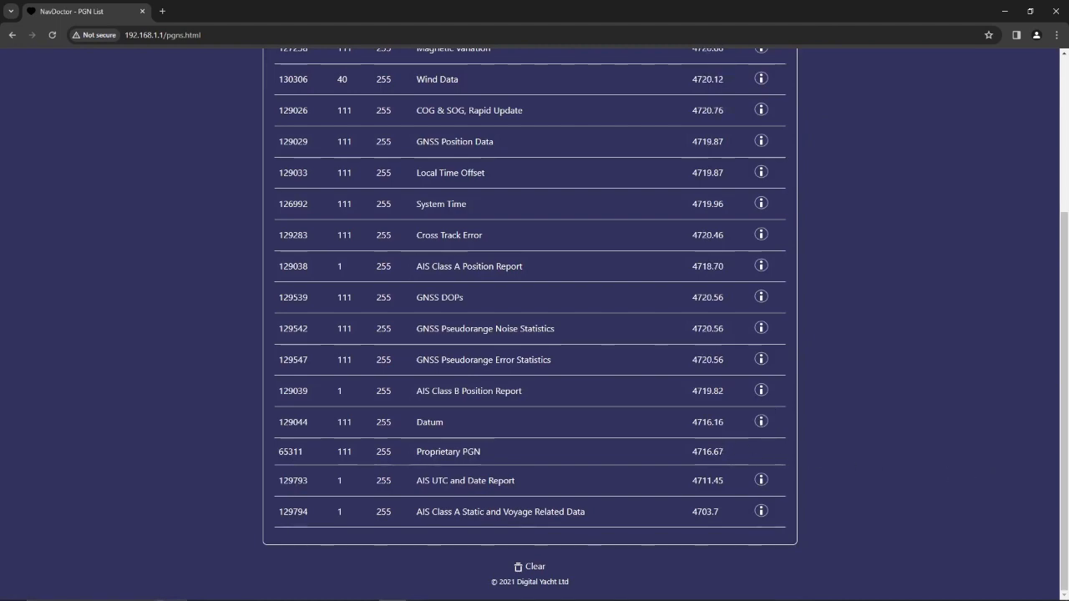
mouse_move(146, 231)
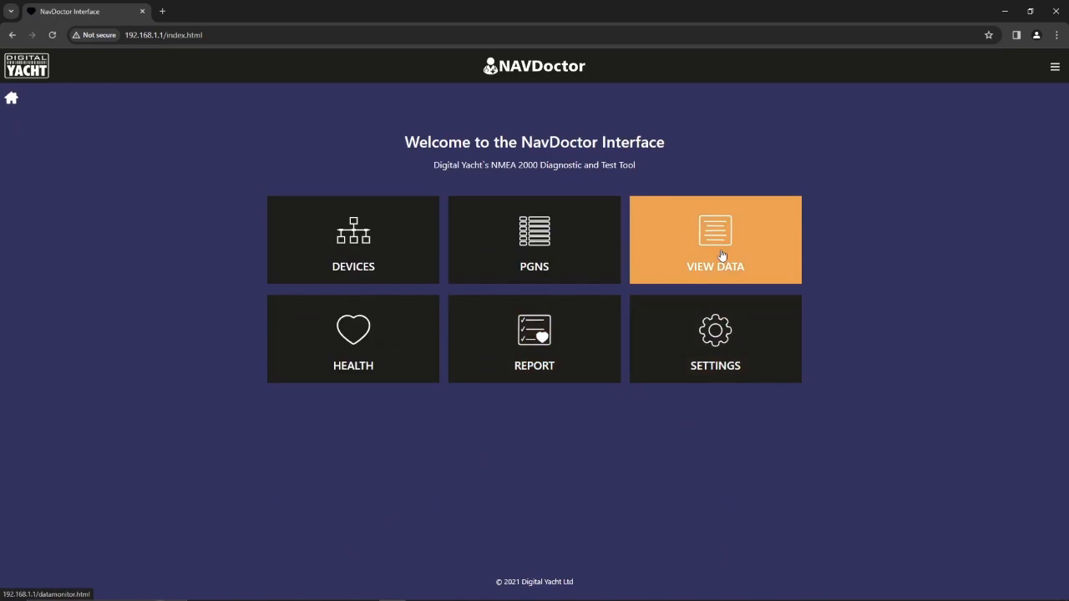
- Open the raw data monitor and start logging the live PDGY message stream
click(715, 240)
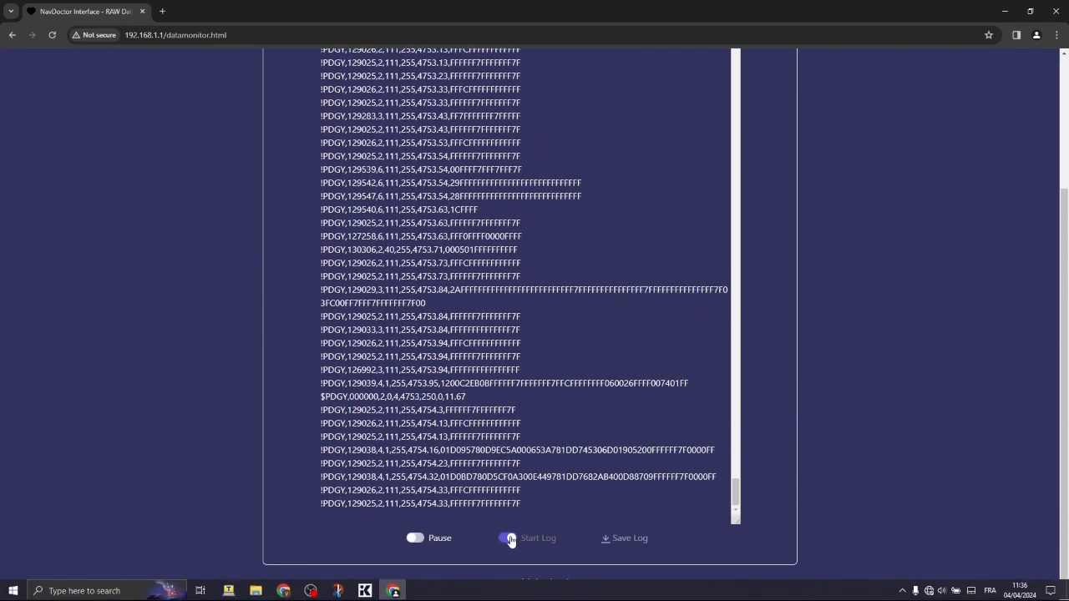
click(506, 538)
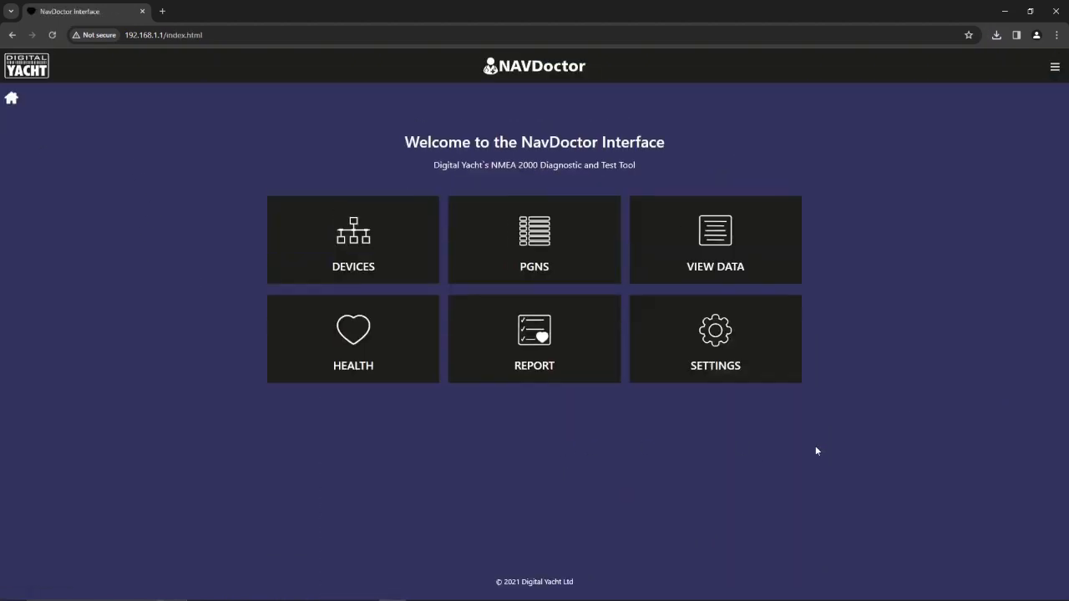
mouse_move(374, 302)
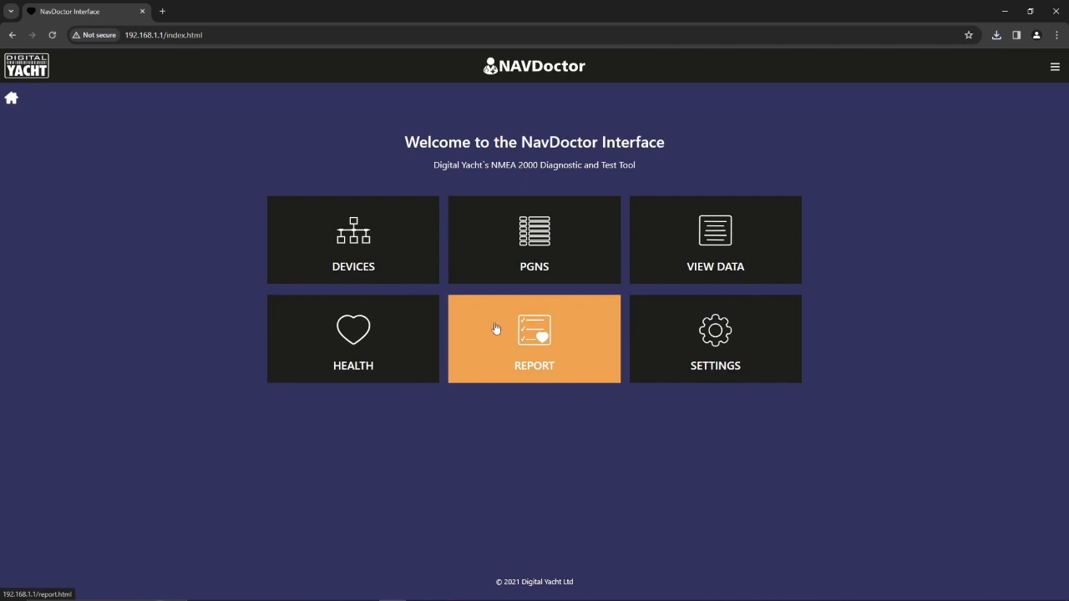
- Open the Network Test Report and scroll down to the Boat Name and Tested By fields
click(533, 338)
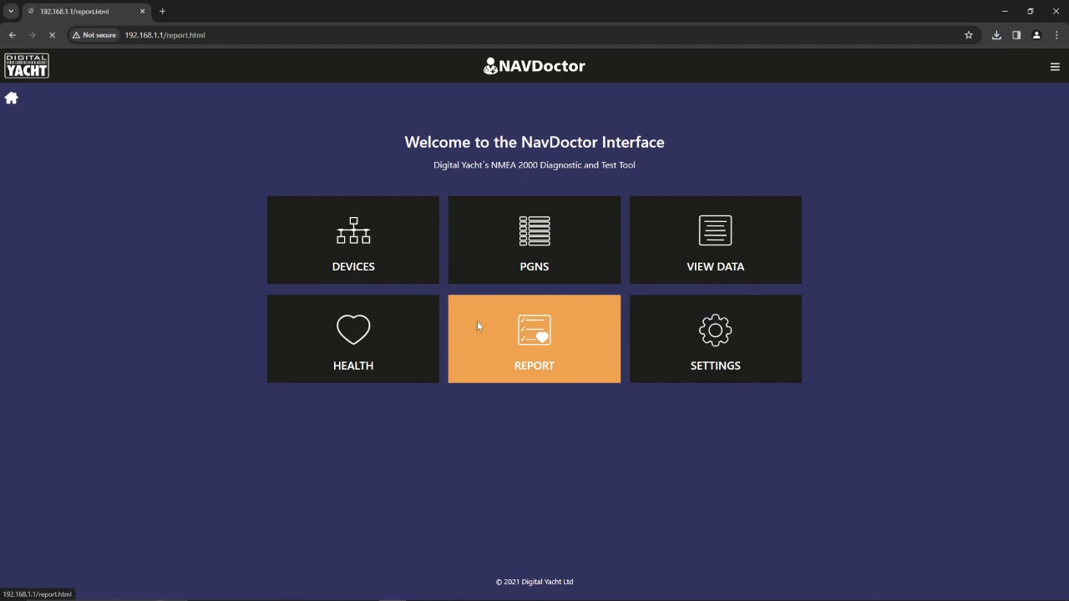
click(533, 338)
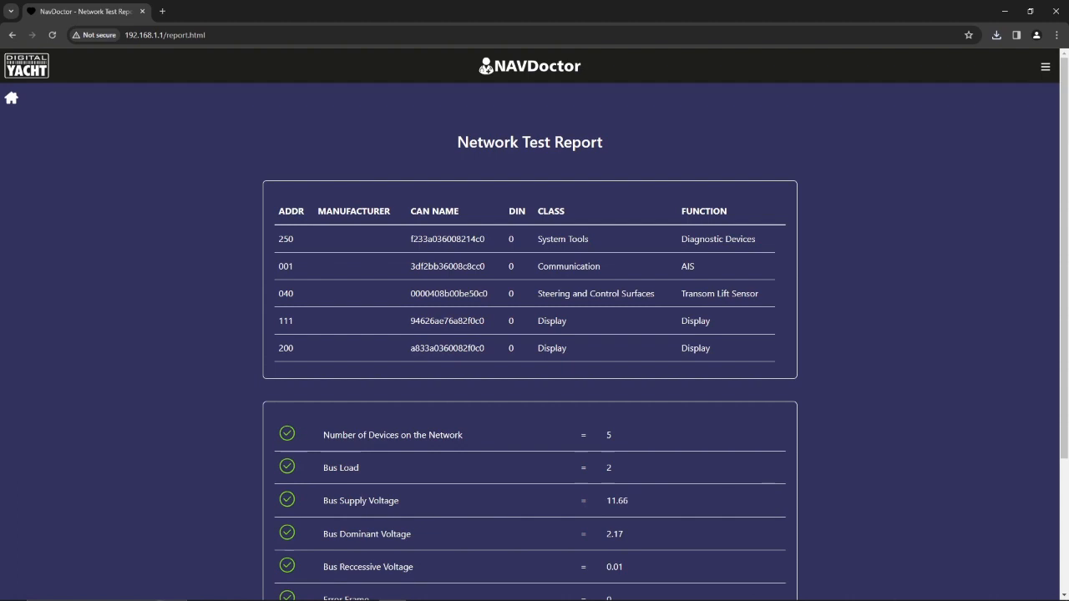
scroll(down, 3)
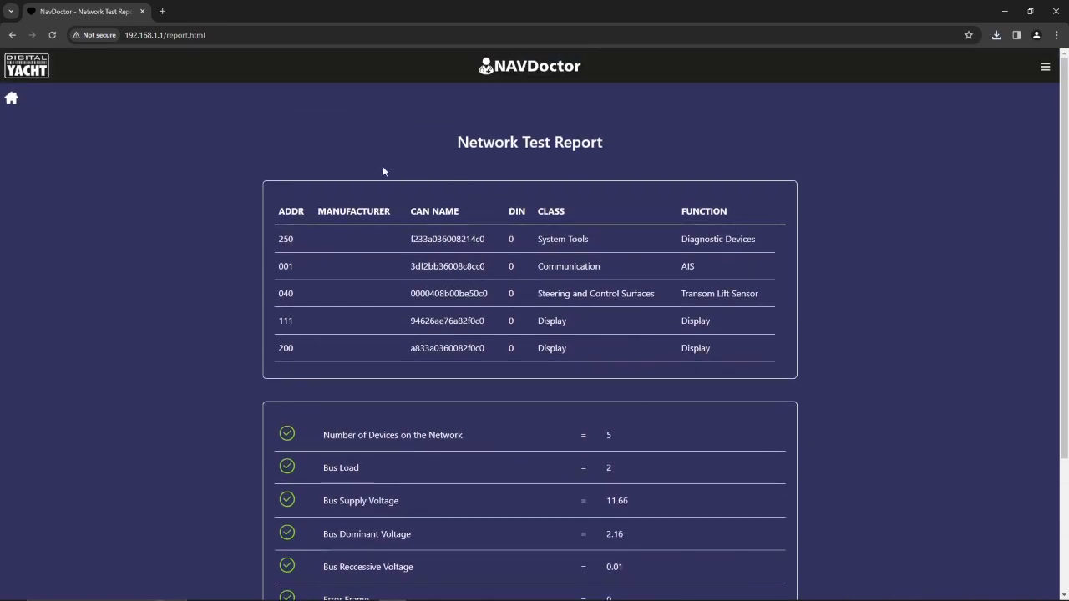
scroll(down, 3)
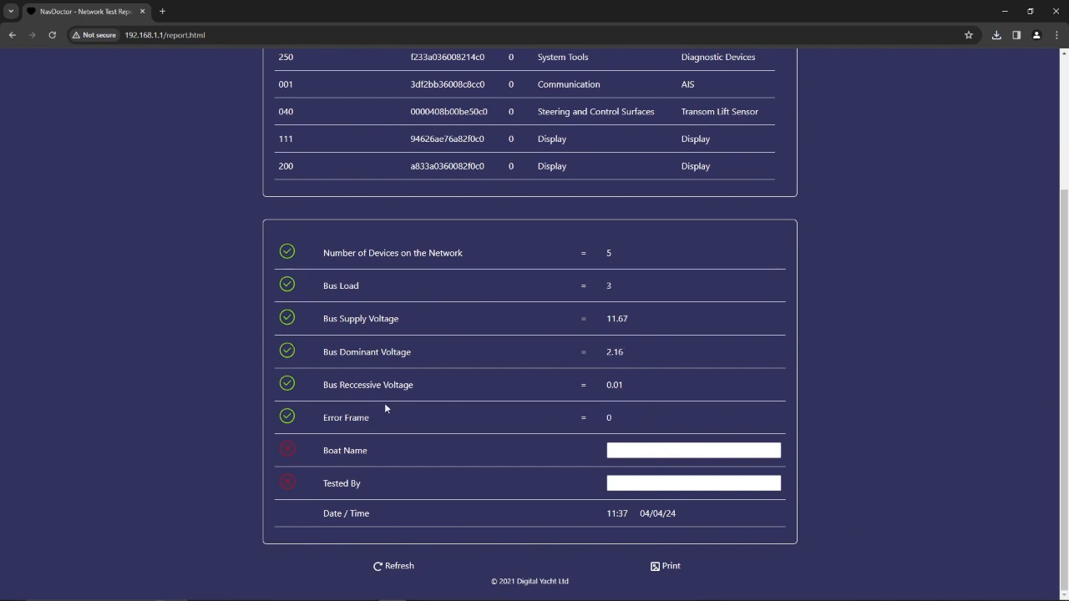
- Enter boat name 'DIGITAL' and tester 'VALENTIN', then bring up the report's print preview
click(693, 450)
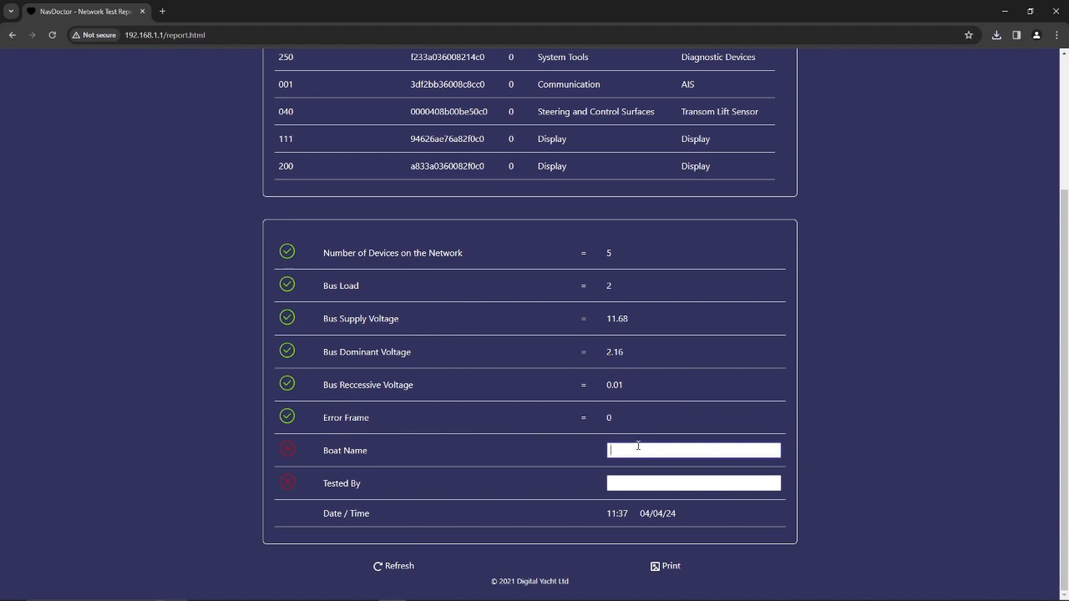
text(D)
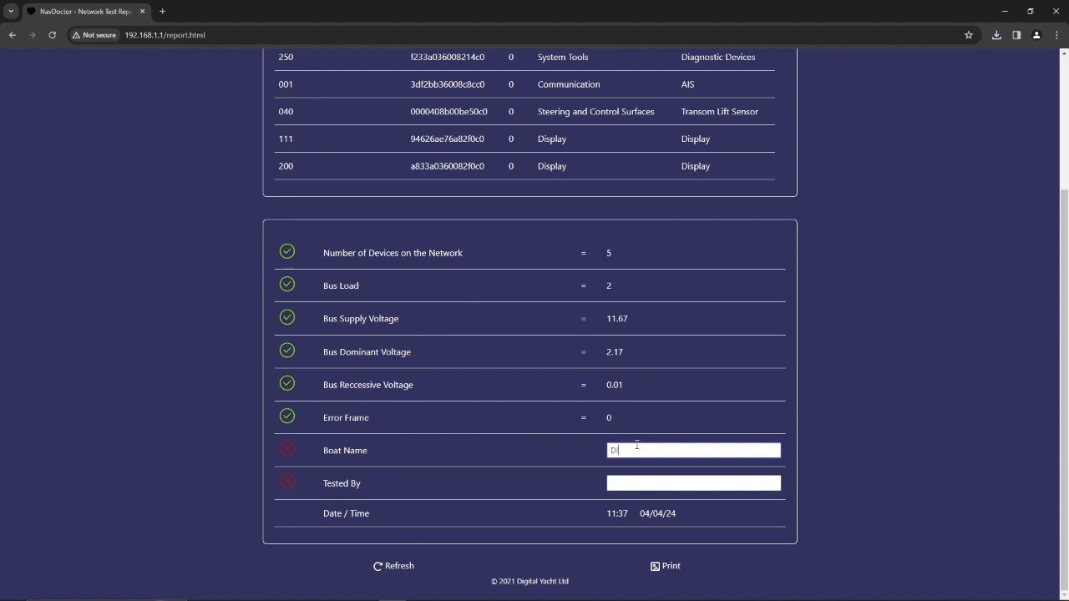
text(IGITAL)
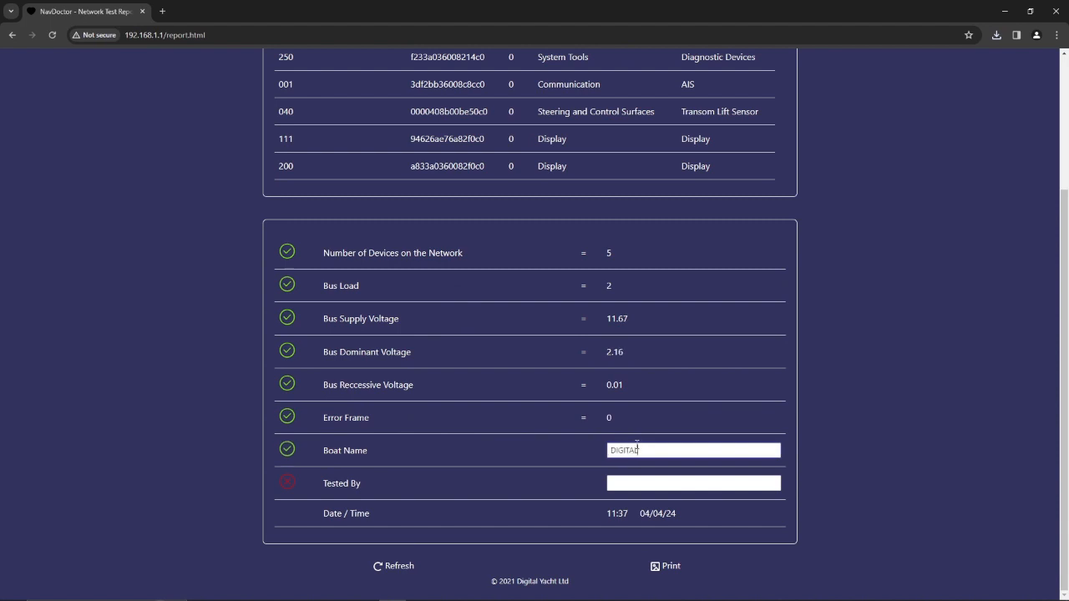
click(693, 482)
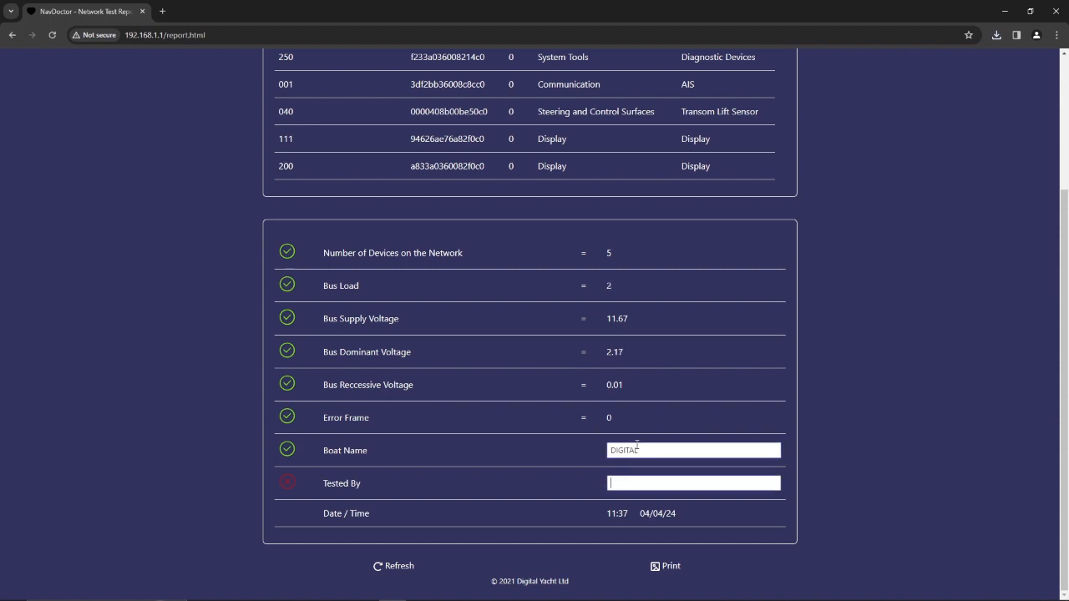
text(VALENTIN)
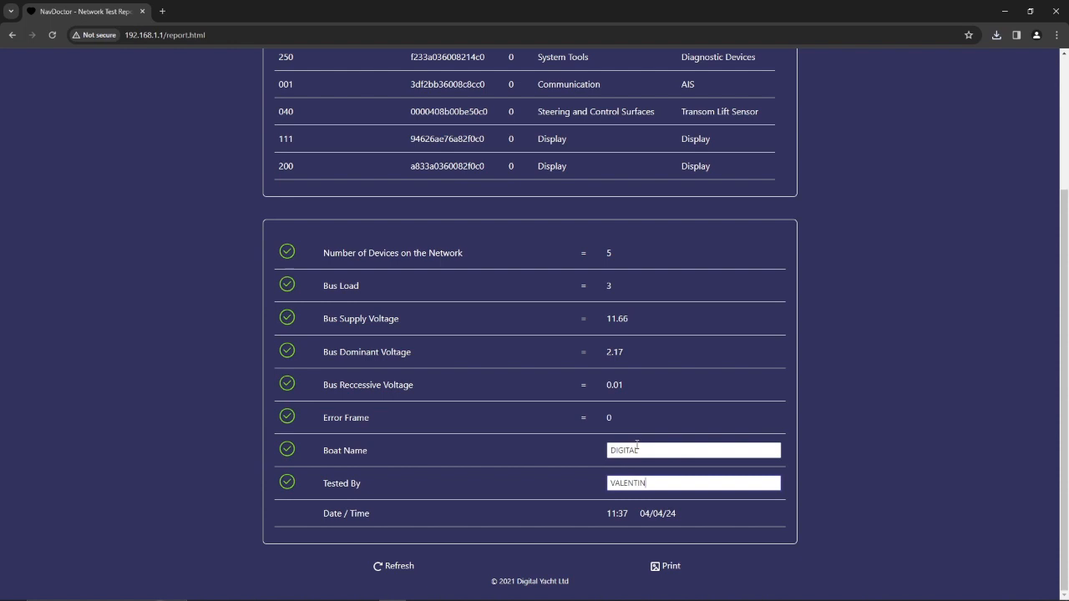
click(666, 565)
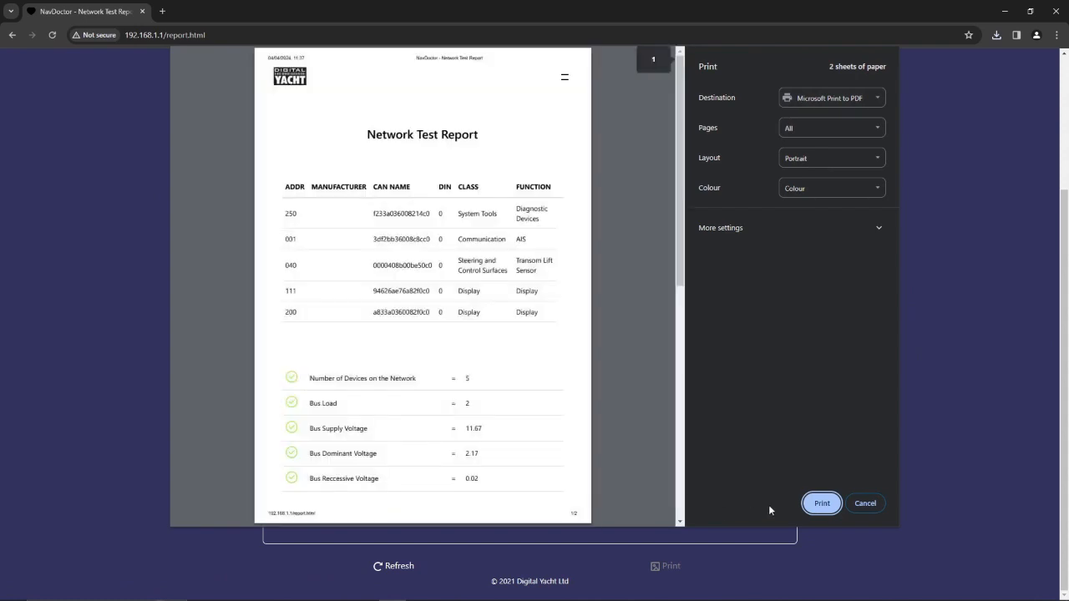
- Print the test report with Microsoft Print to PDF and save the PDF file
click(821, 503)
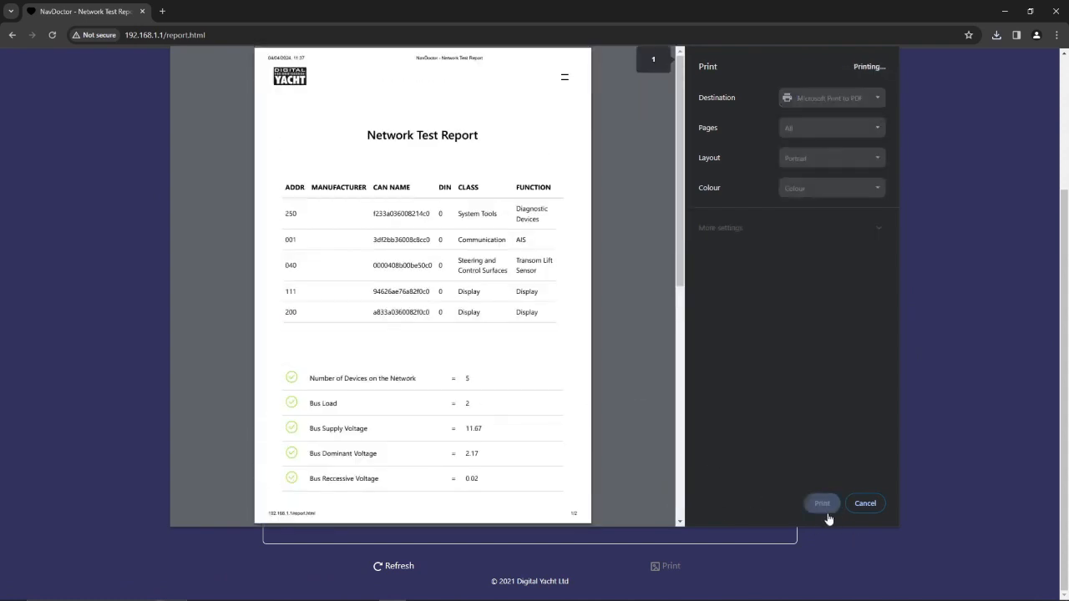
click(864, 503)
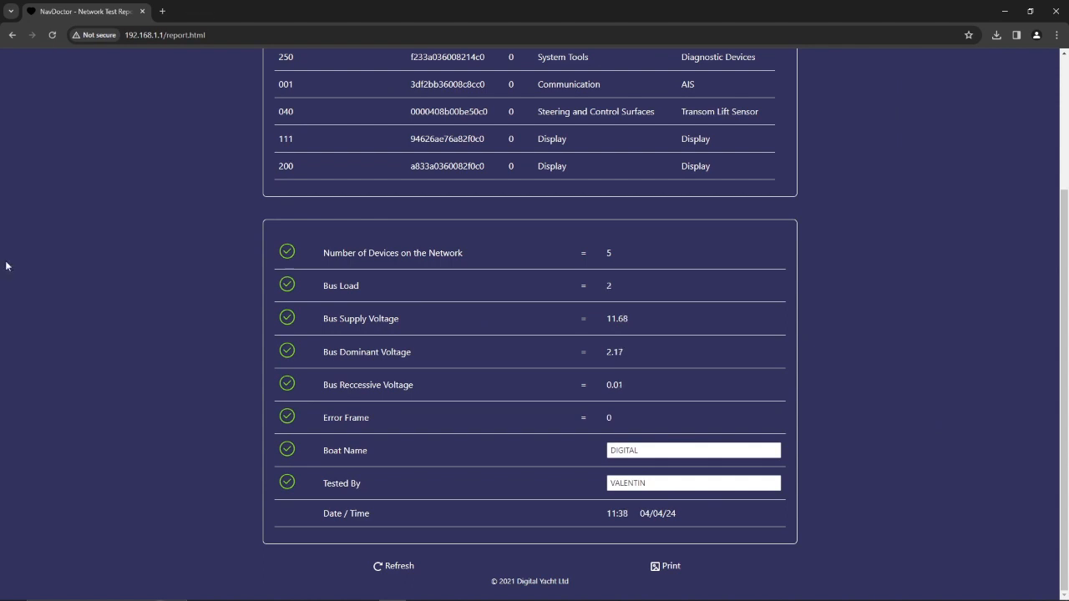
click(665, 565)
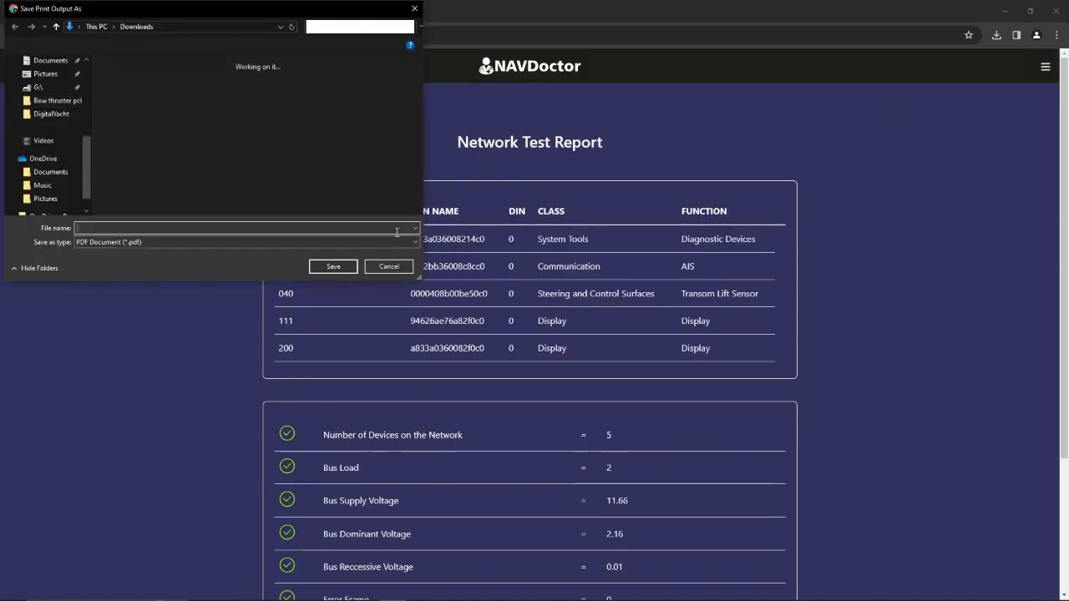
click(389, 266)
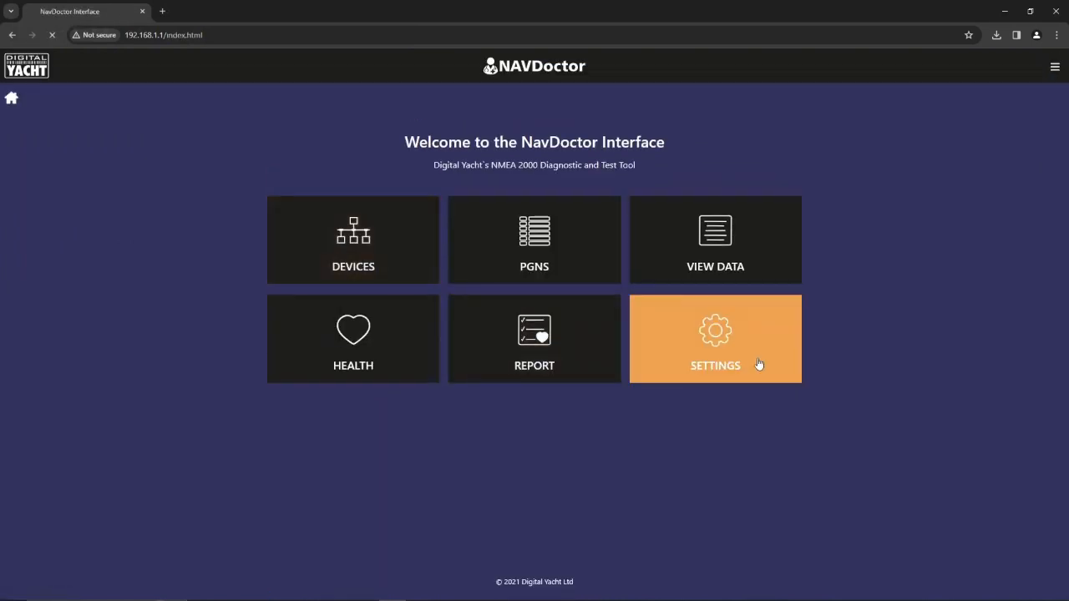
- Open Settings and show the Station tab with access point Freepro-YG83AQ
click(715, 339)
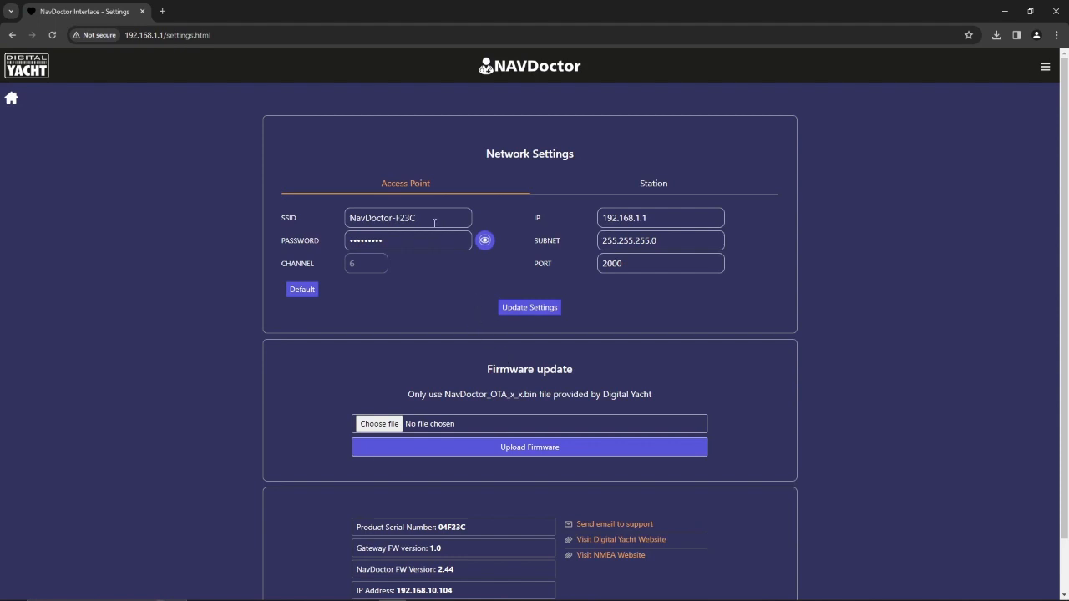
click(407, 218)
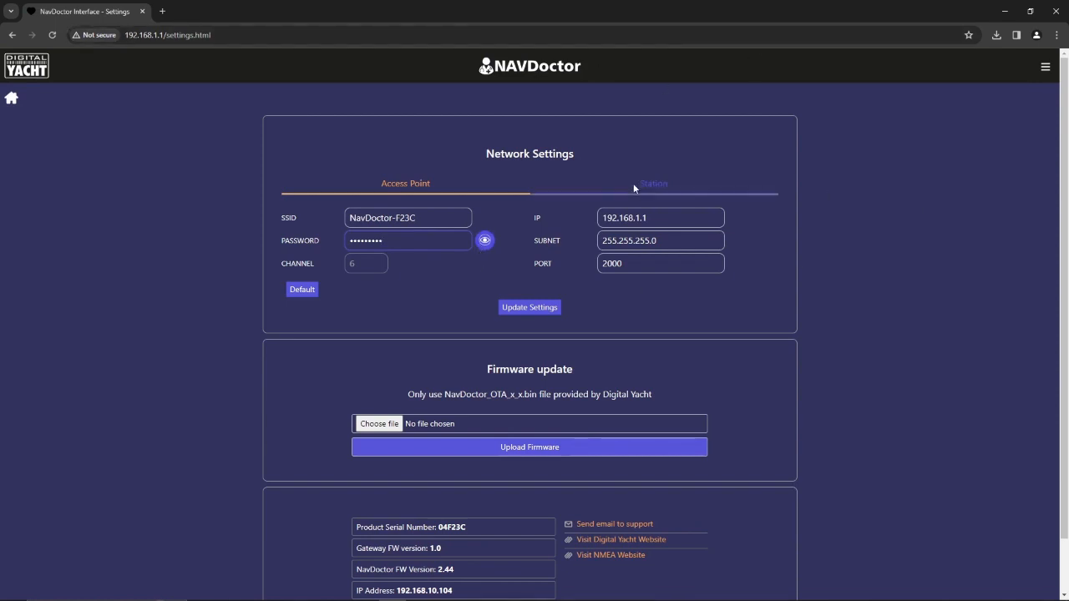
click(654, 183)
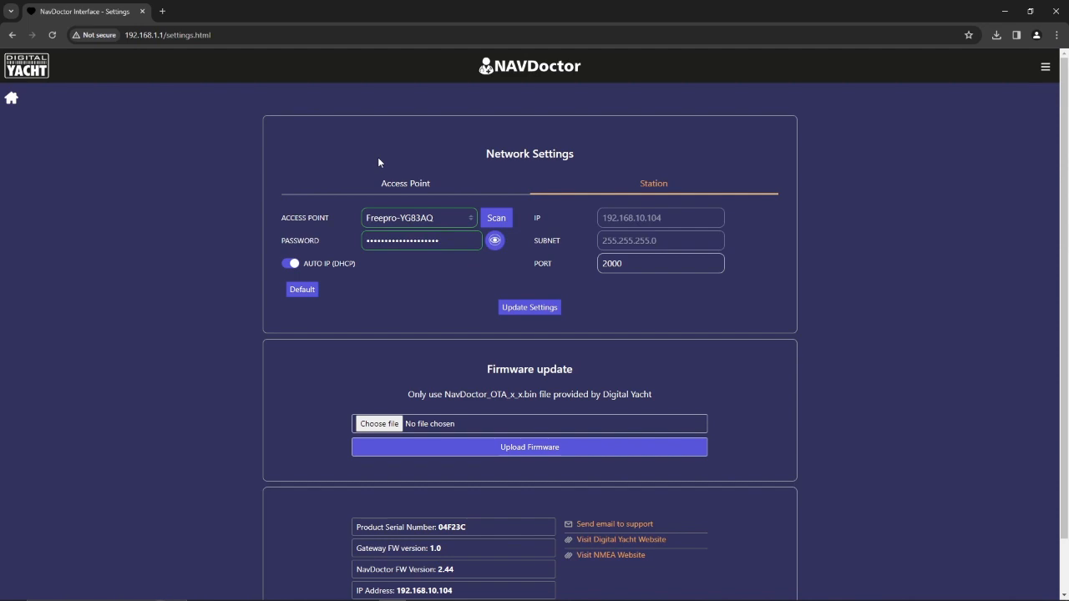
mouse_move(309, 48)
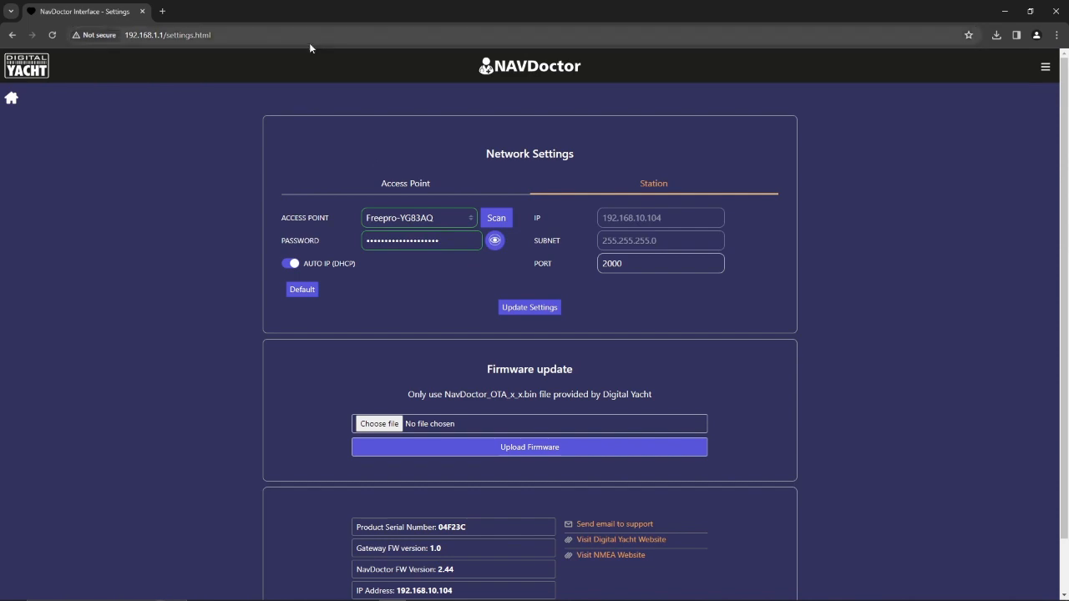
scroll(down, 3)
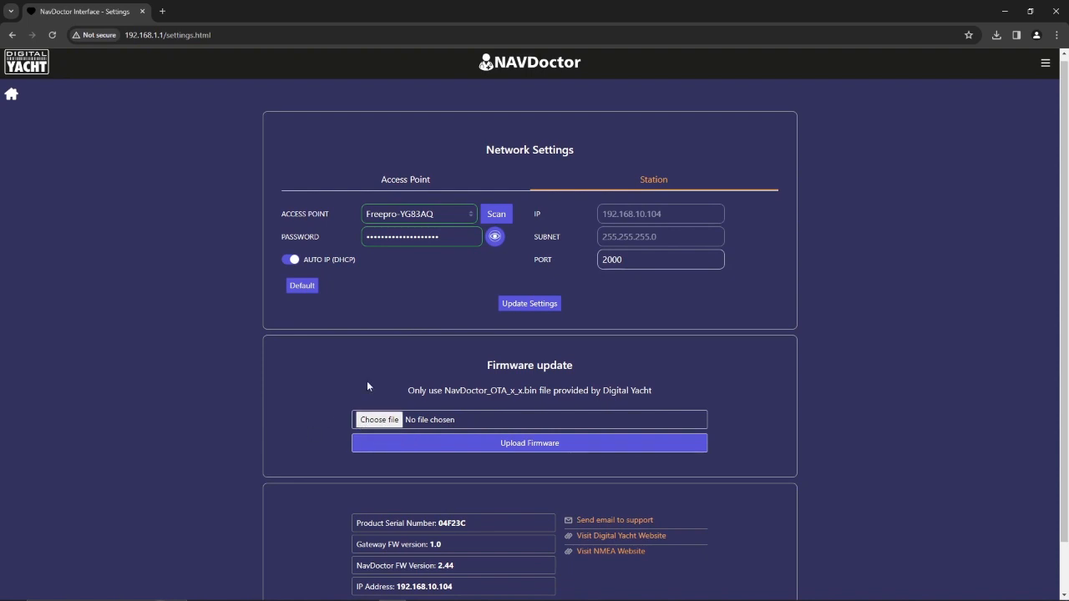
mouse_move(281, 359)
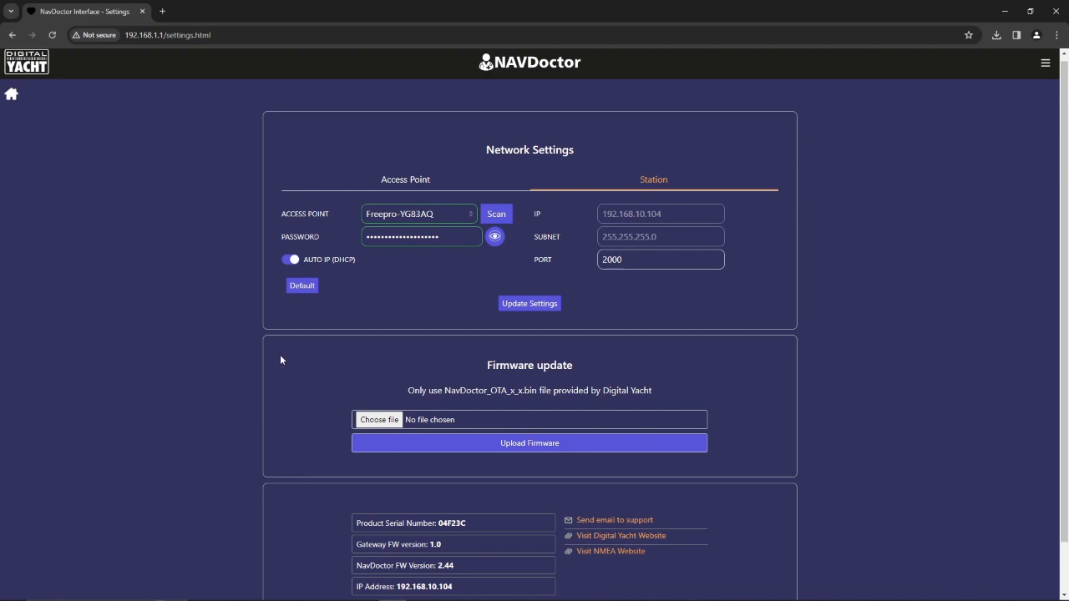
mouse_move(451, 540)
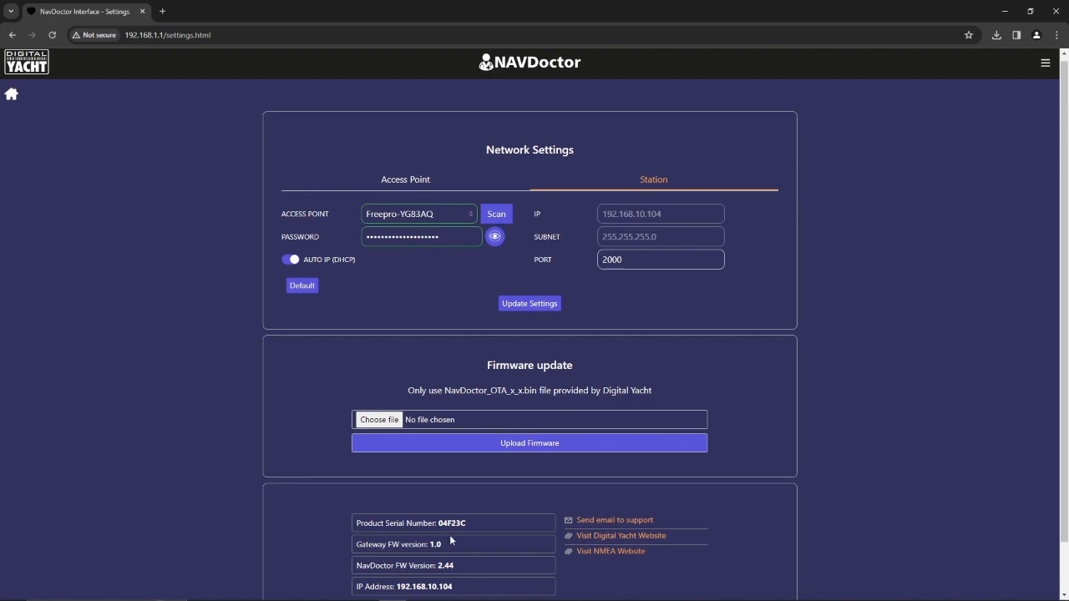
mouse_move(421, 581)
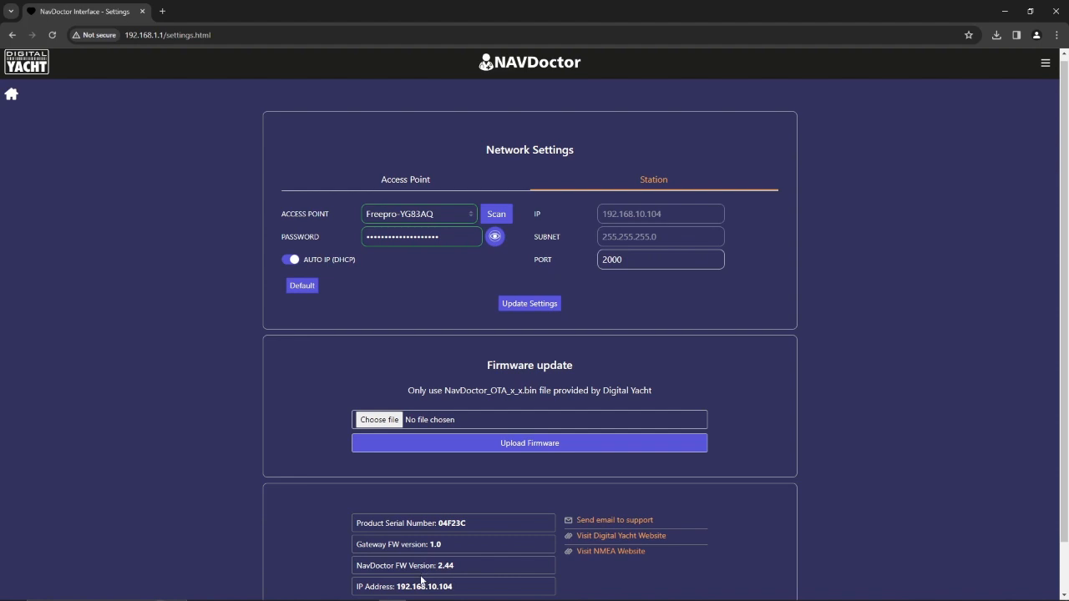
scroll(down, 3)
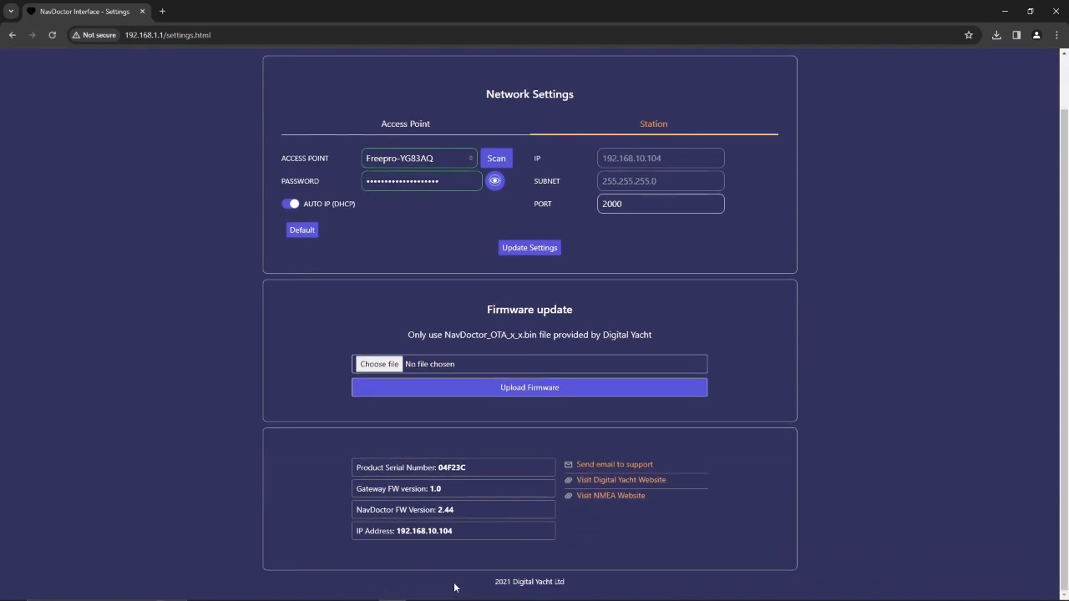